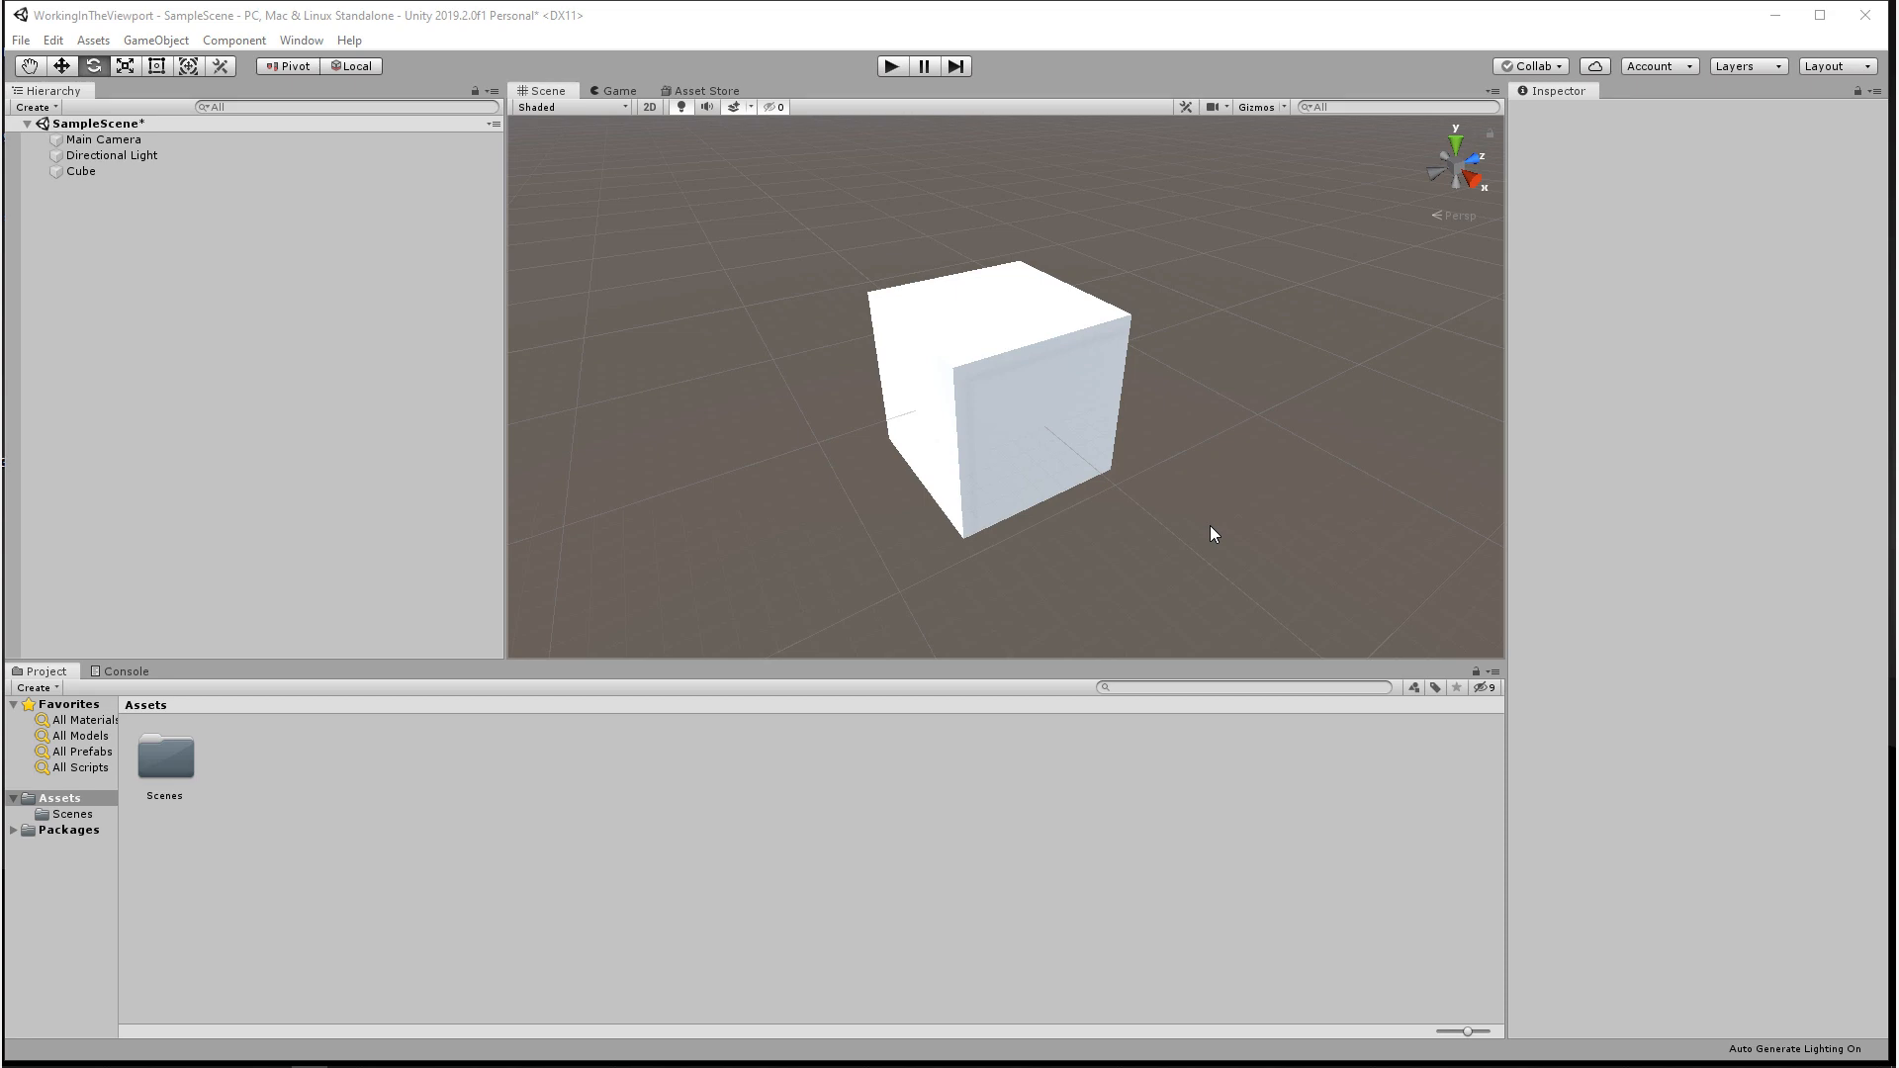
{"action": "mouse_move", "coordinate": [1402, 627]}
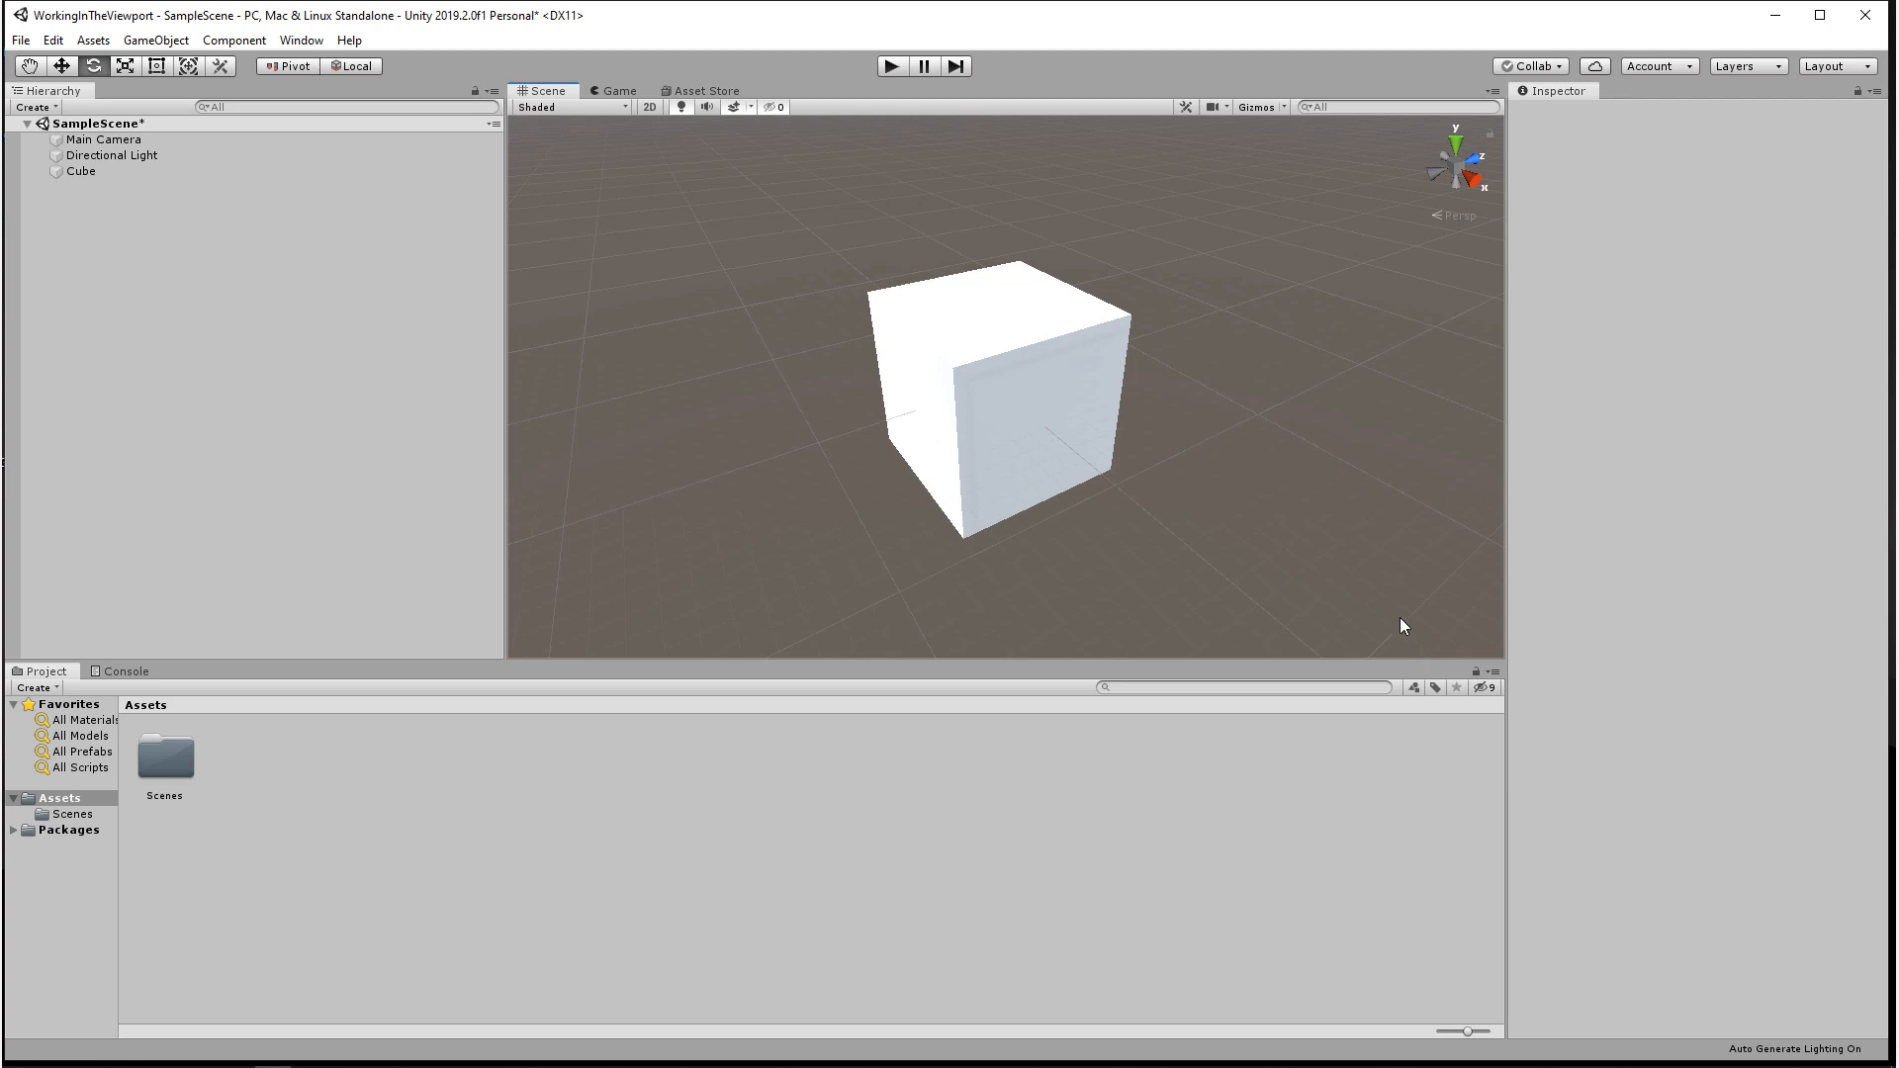
{"action": "mouse_move", "coordinate": [1351, 605]}
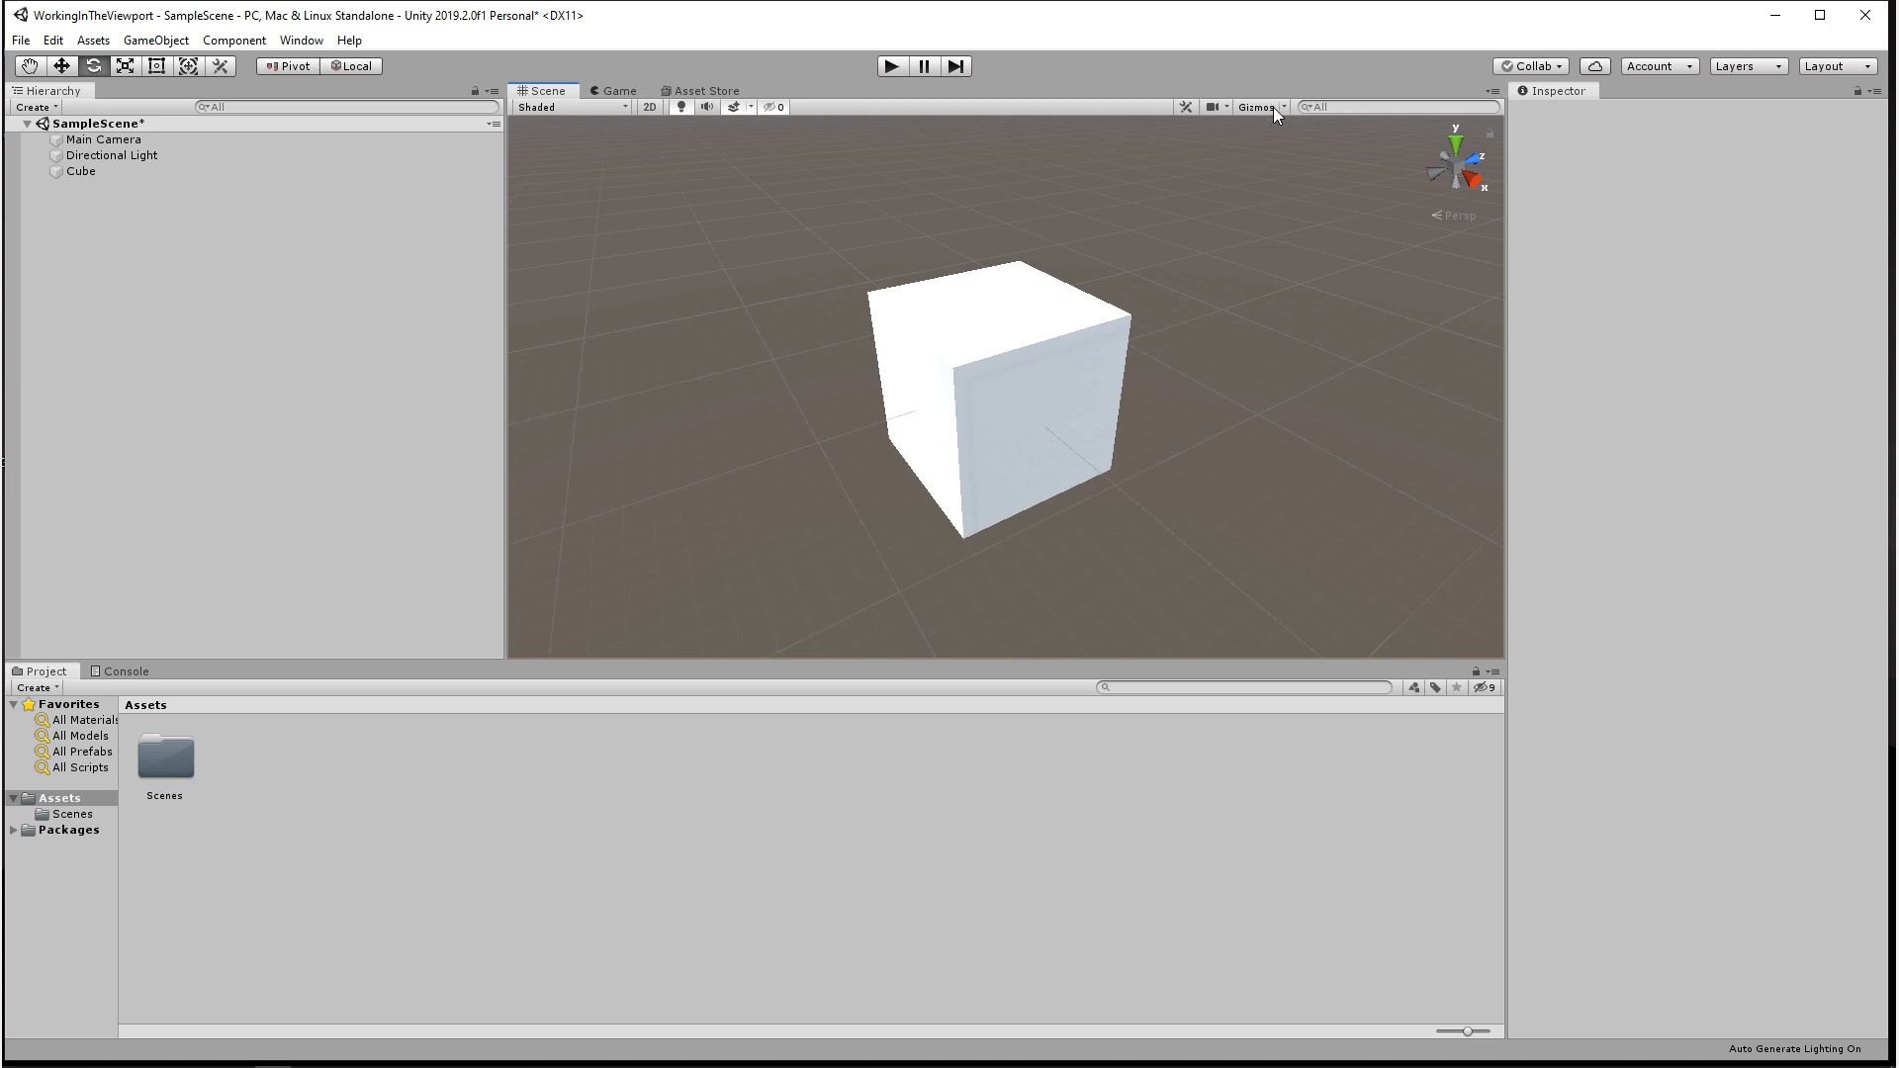
Select the Cube and set its Transform Scale Y to 1.8 in the Inspector
{"action": "left_click", "coordinate": [1258, 107]}
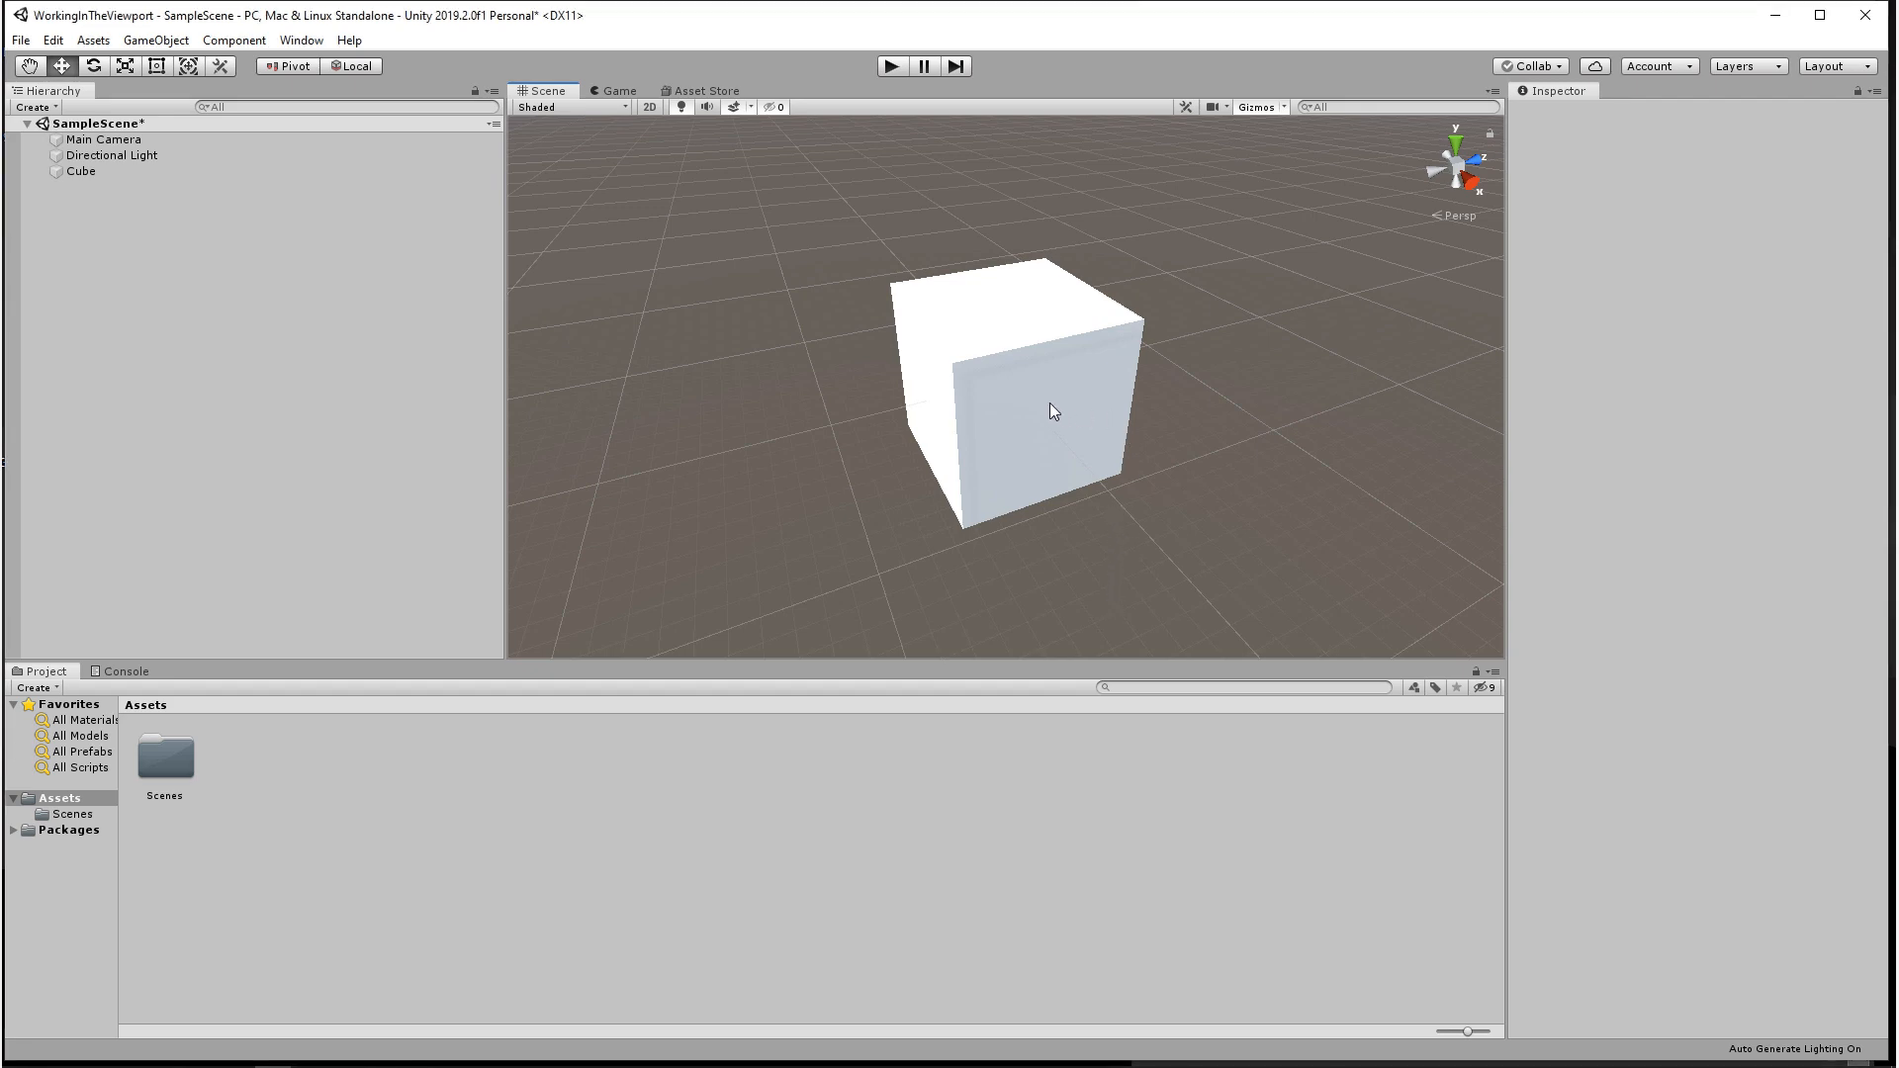
{"action": "mouse_move", "coordinate": [1035, 478]}
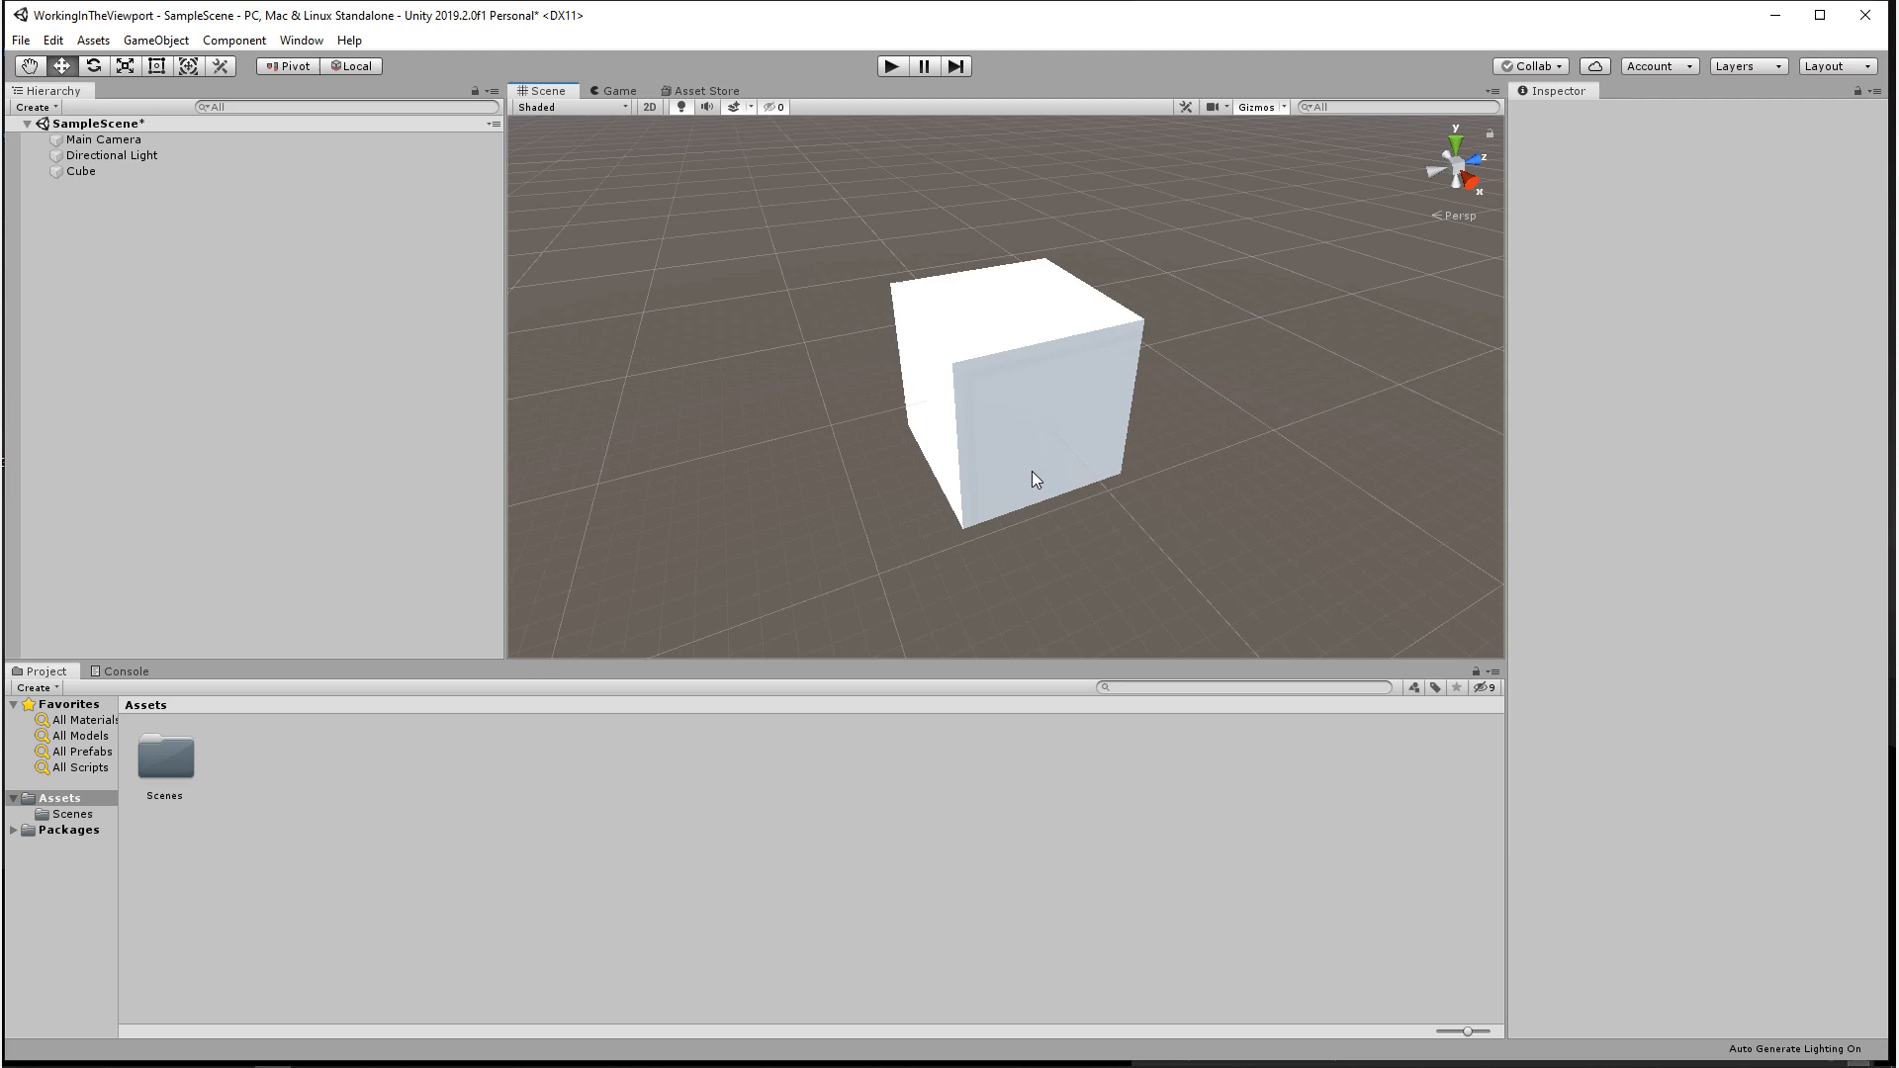
{"action": "mouse_move", "coordinate": [1053, 473]}
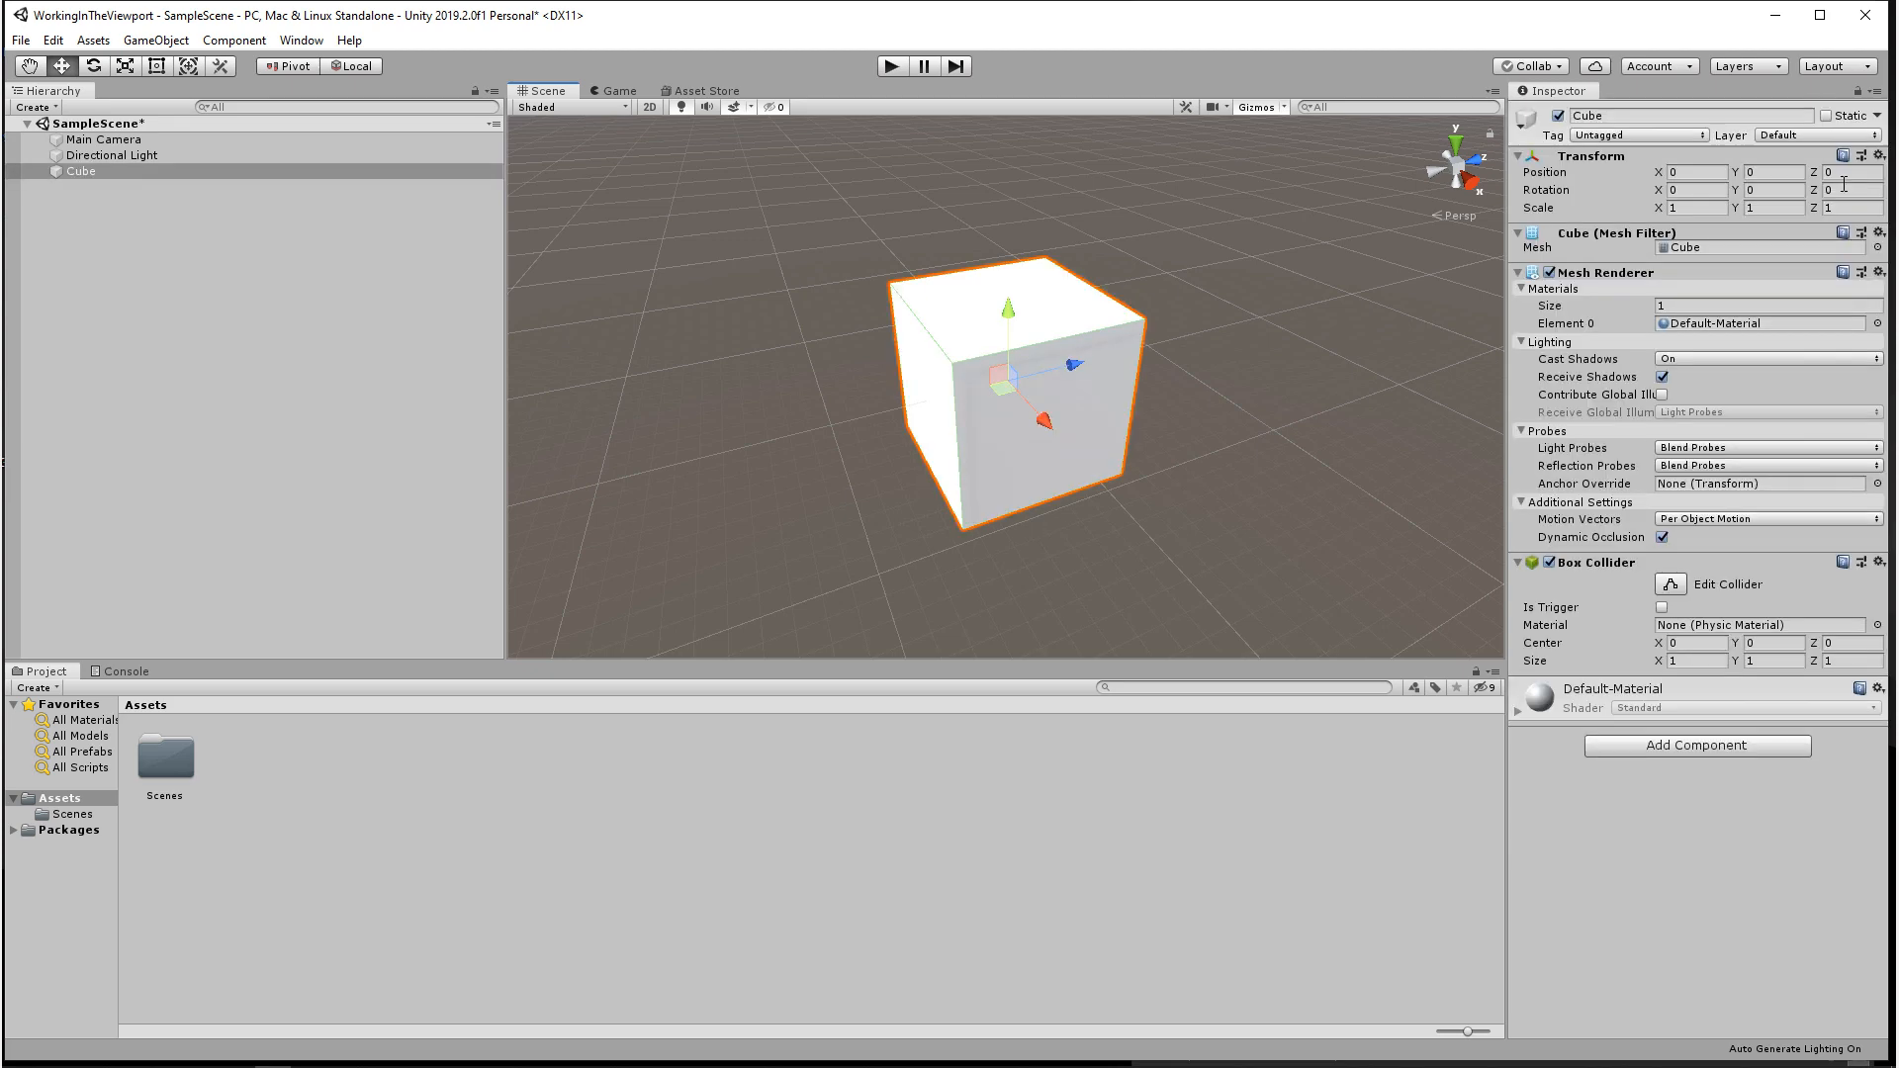
{"action": "type", "text": "1.8"}
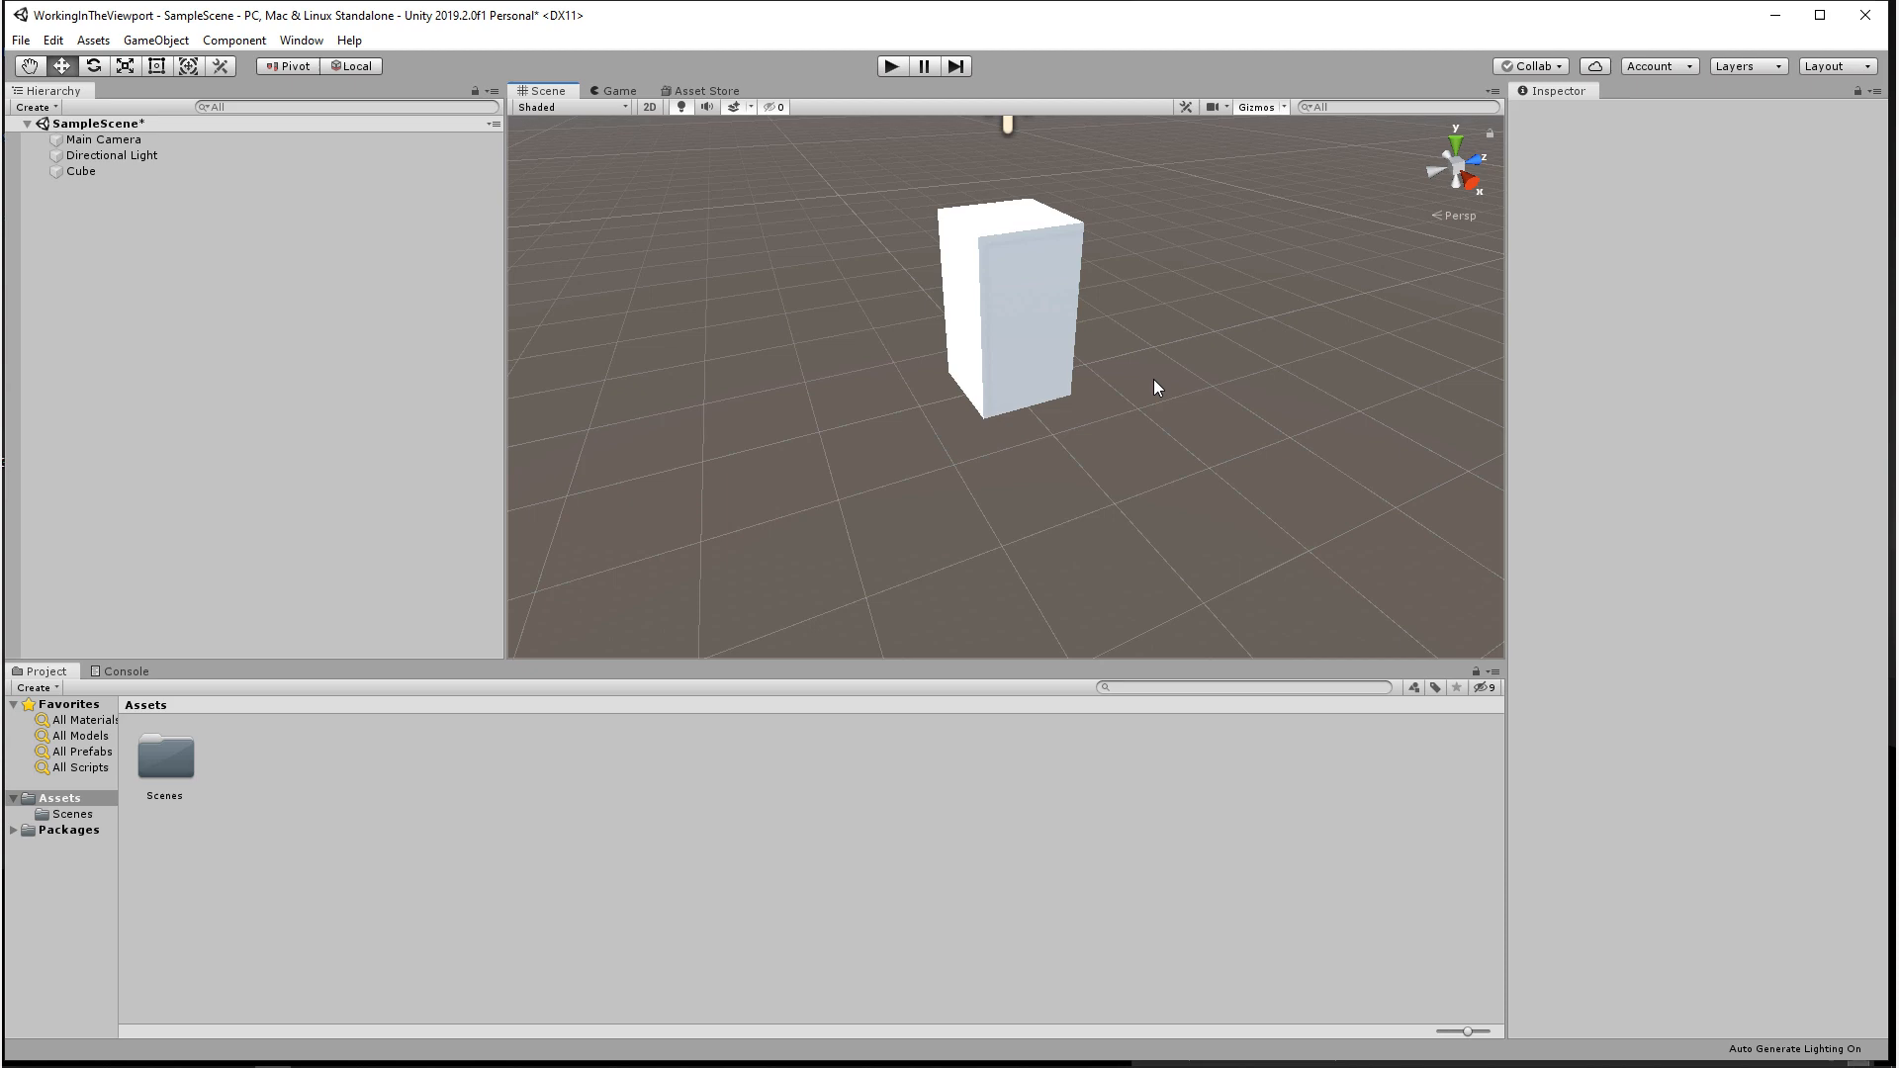
Bring up the editor Preferences from the Edit menu to review the Grid color
{"action": "left_click", "coordinate": [52, 40]}
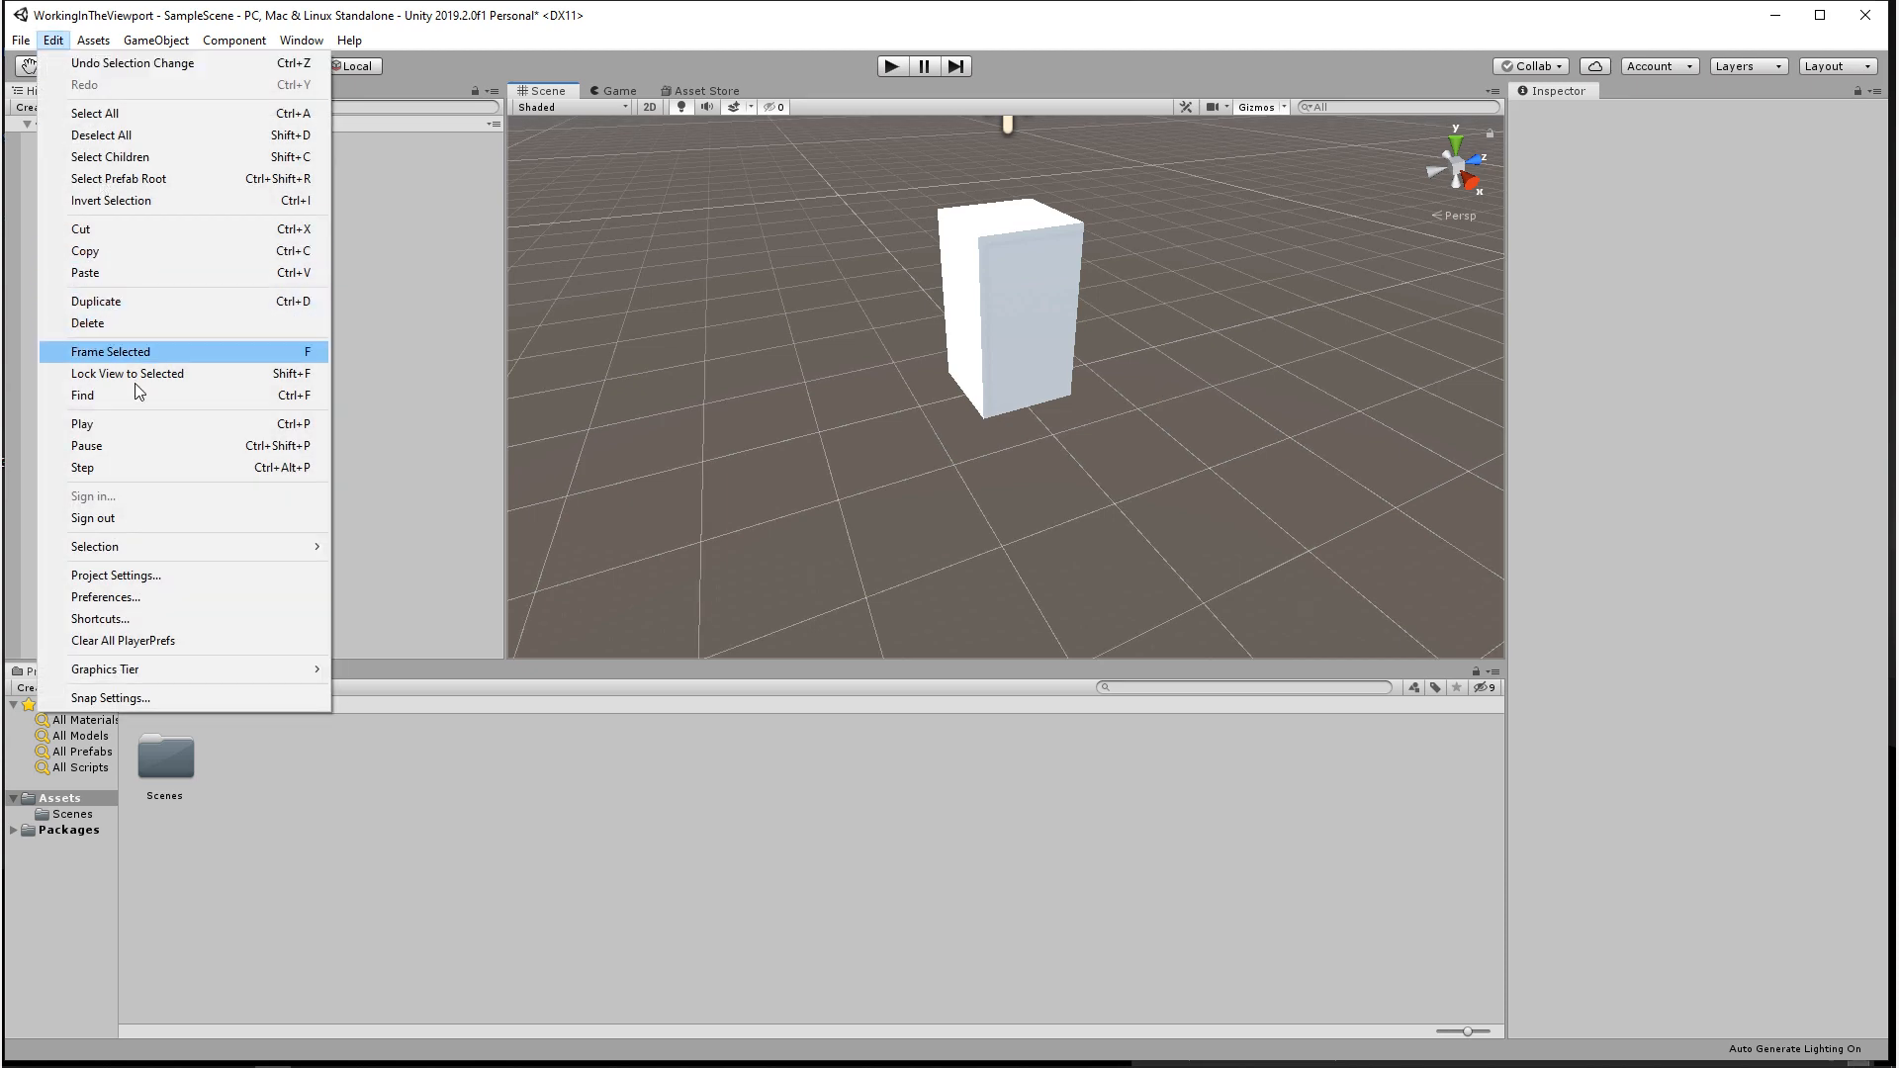
{"action": "left_click", "coordinate": [105, 597]}
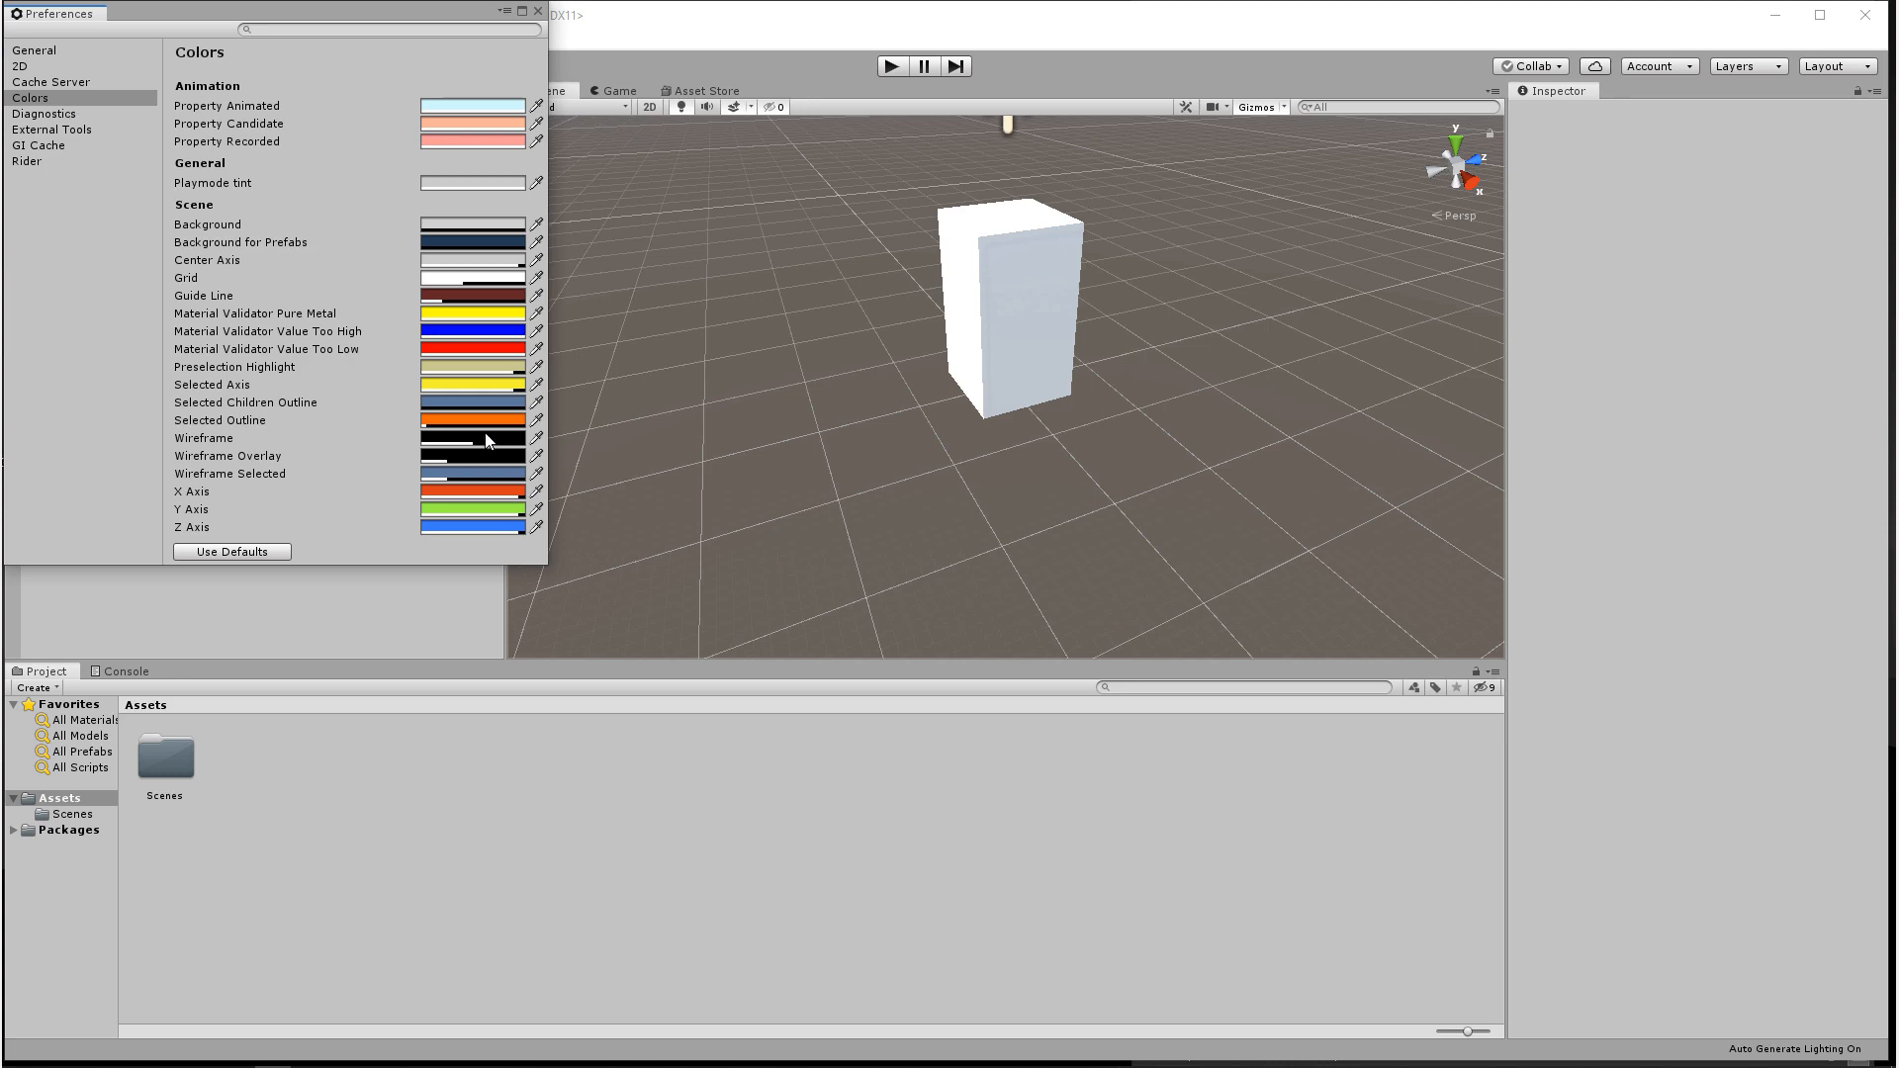
{"action": "mouse_move", "coordinate": [382, 283]}
{"action": "type", "text": "1"}
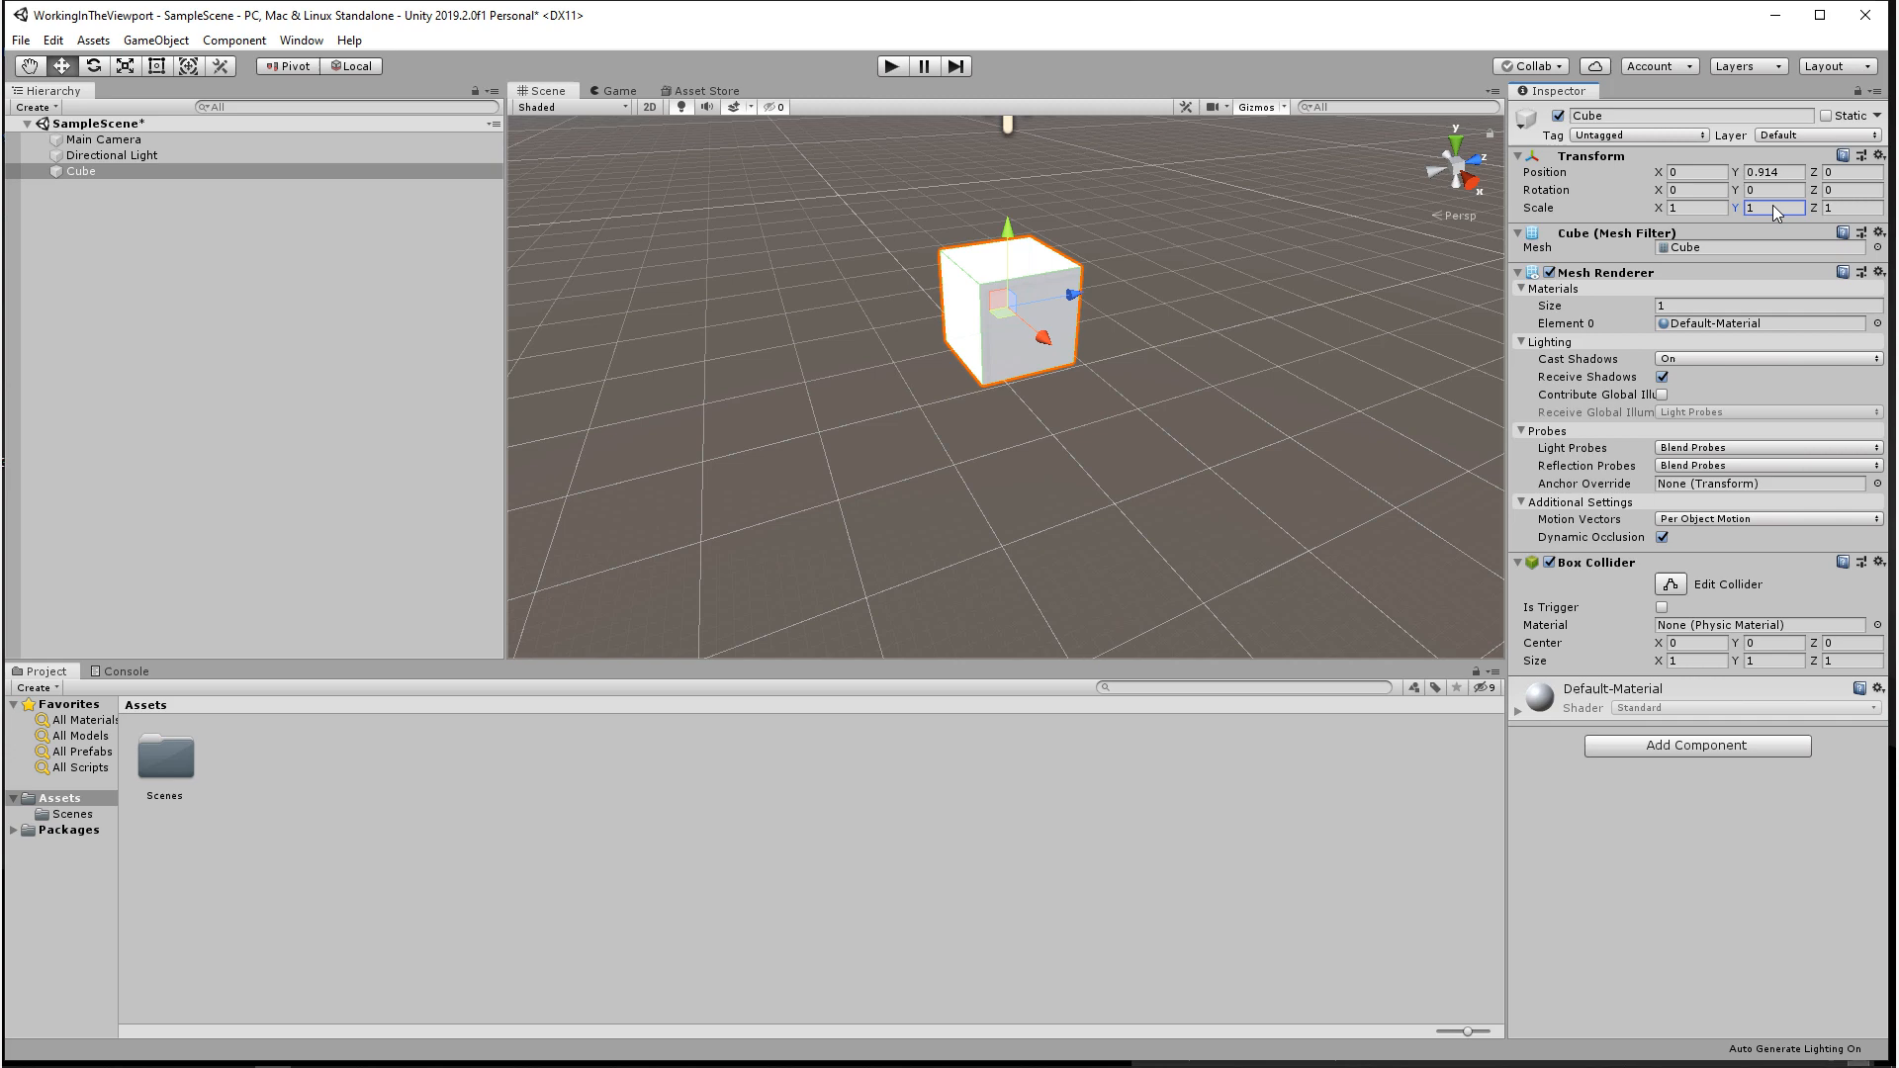
Undo to drop the cube to Y 0, then stretch it to a 1.2 depth scale with the Scale tool
{"action": "key", "text": "ctrl"}
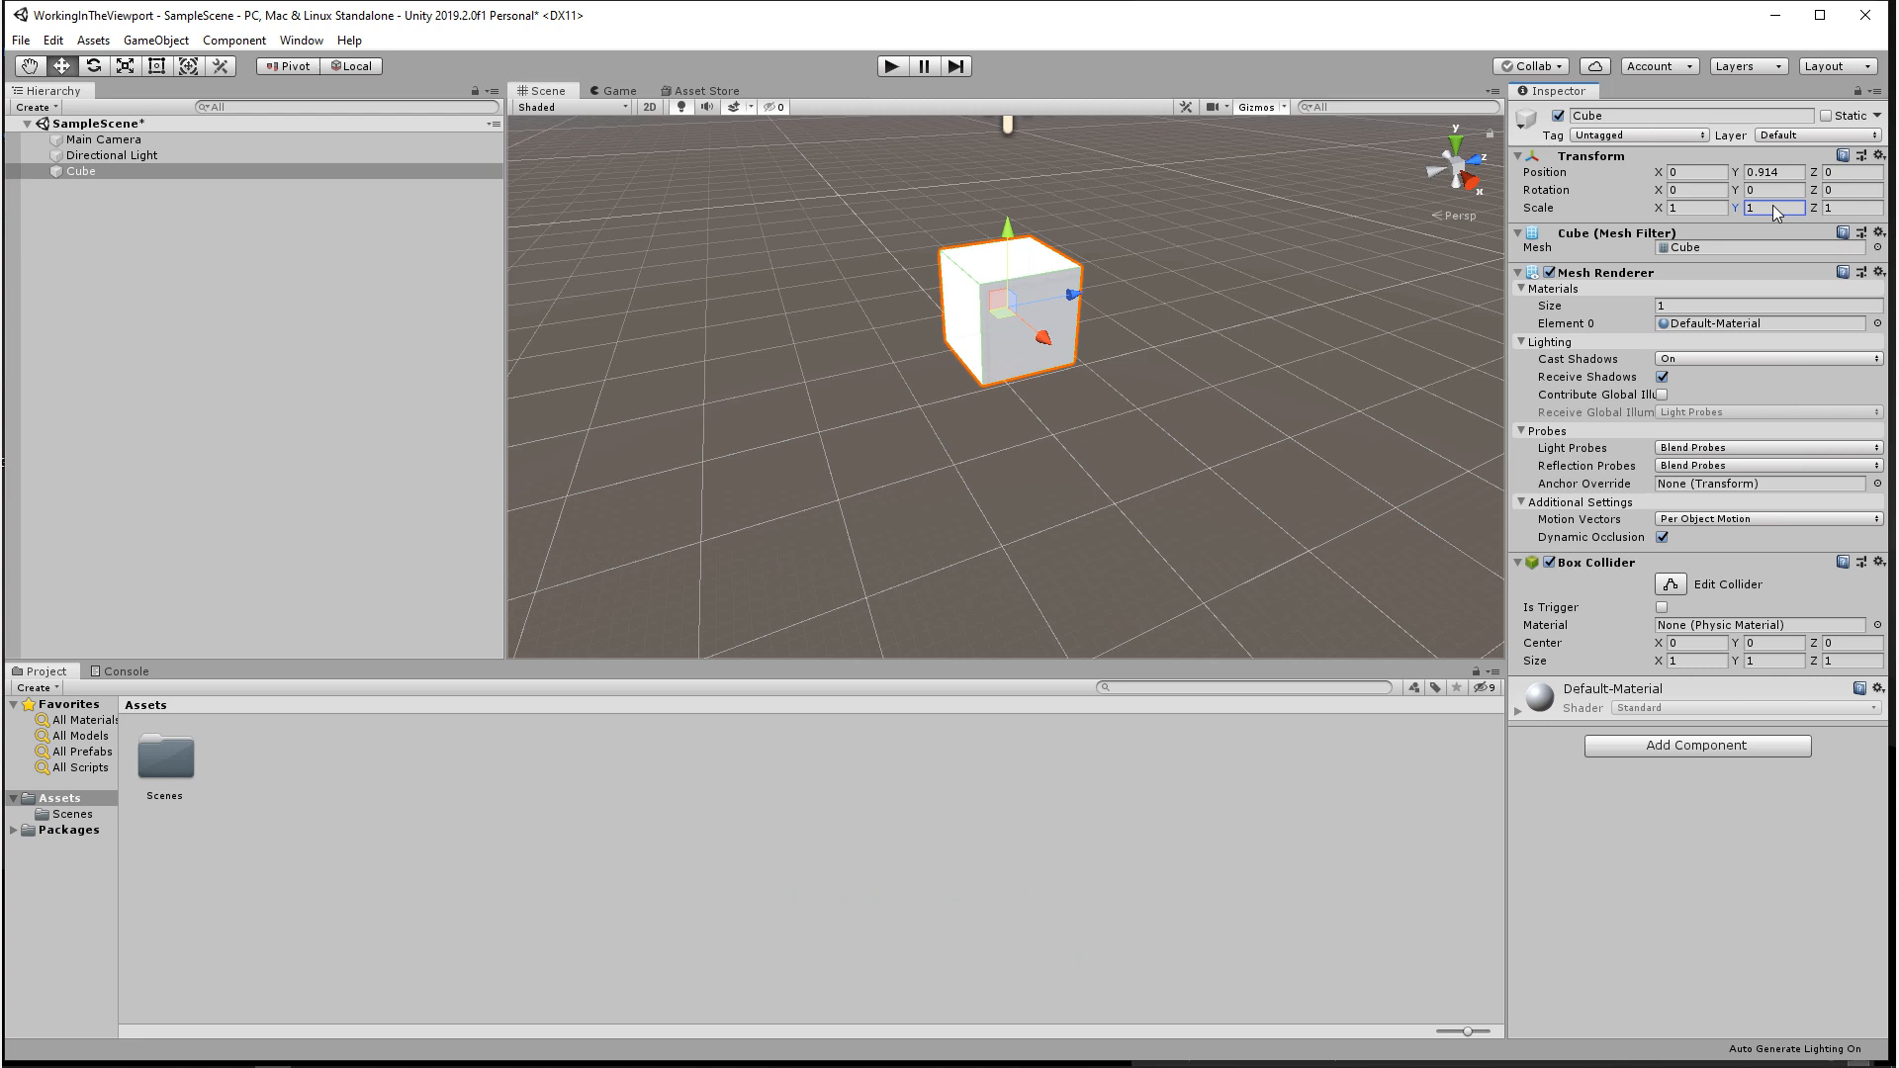
{"action": "mouse_move", "coordinate": [1163, 431]}
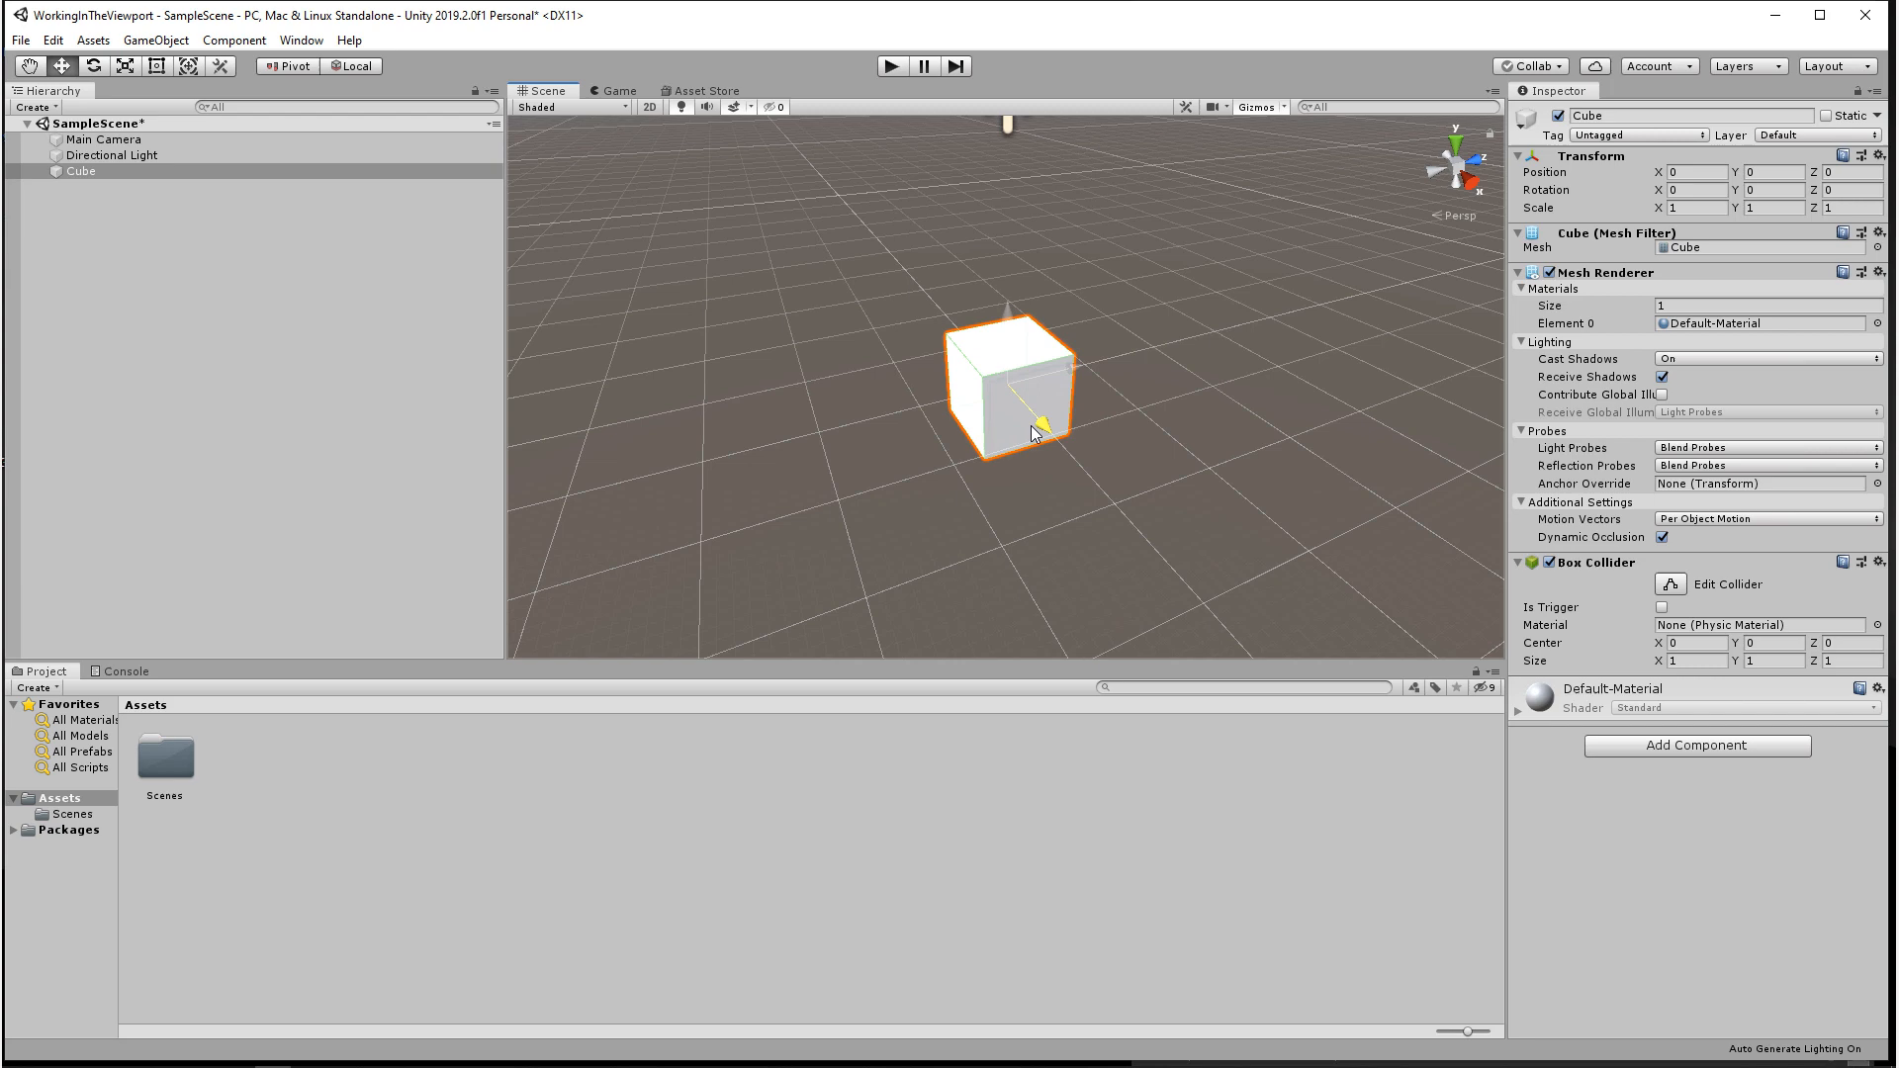
{"action": "left_click_drag", "start_coordinate": [1035, 433], "coordinate": [987, 398]}
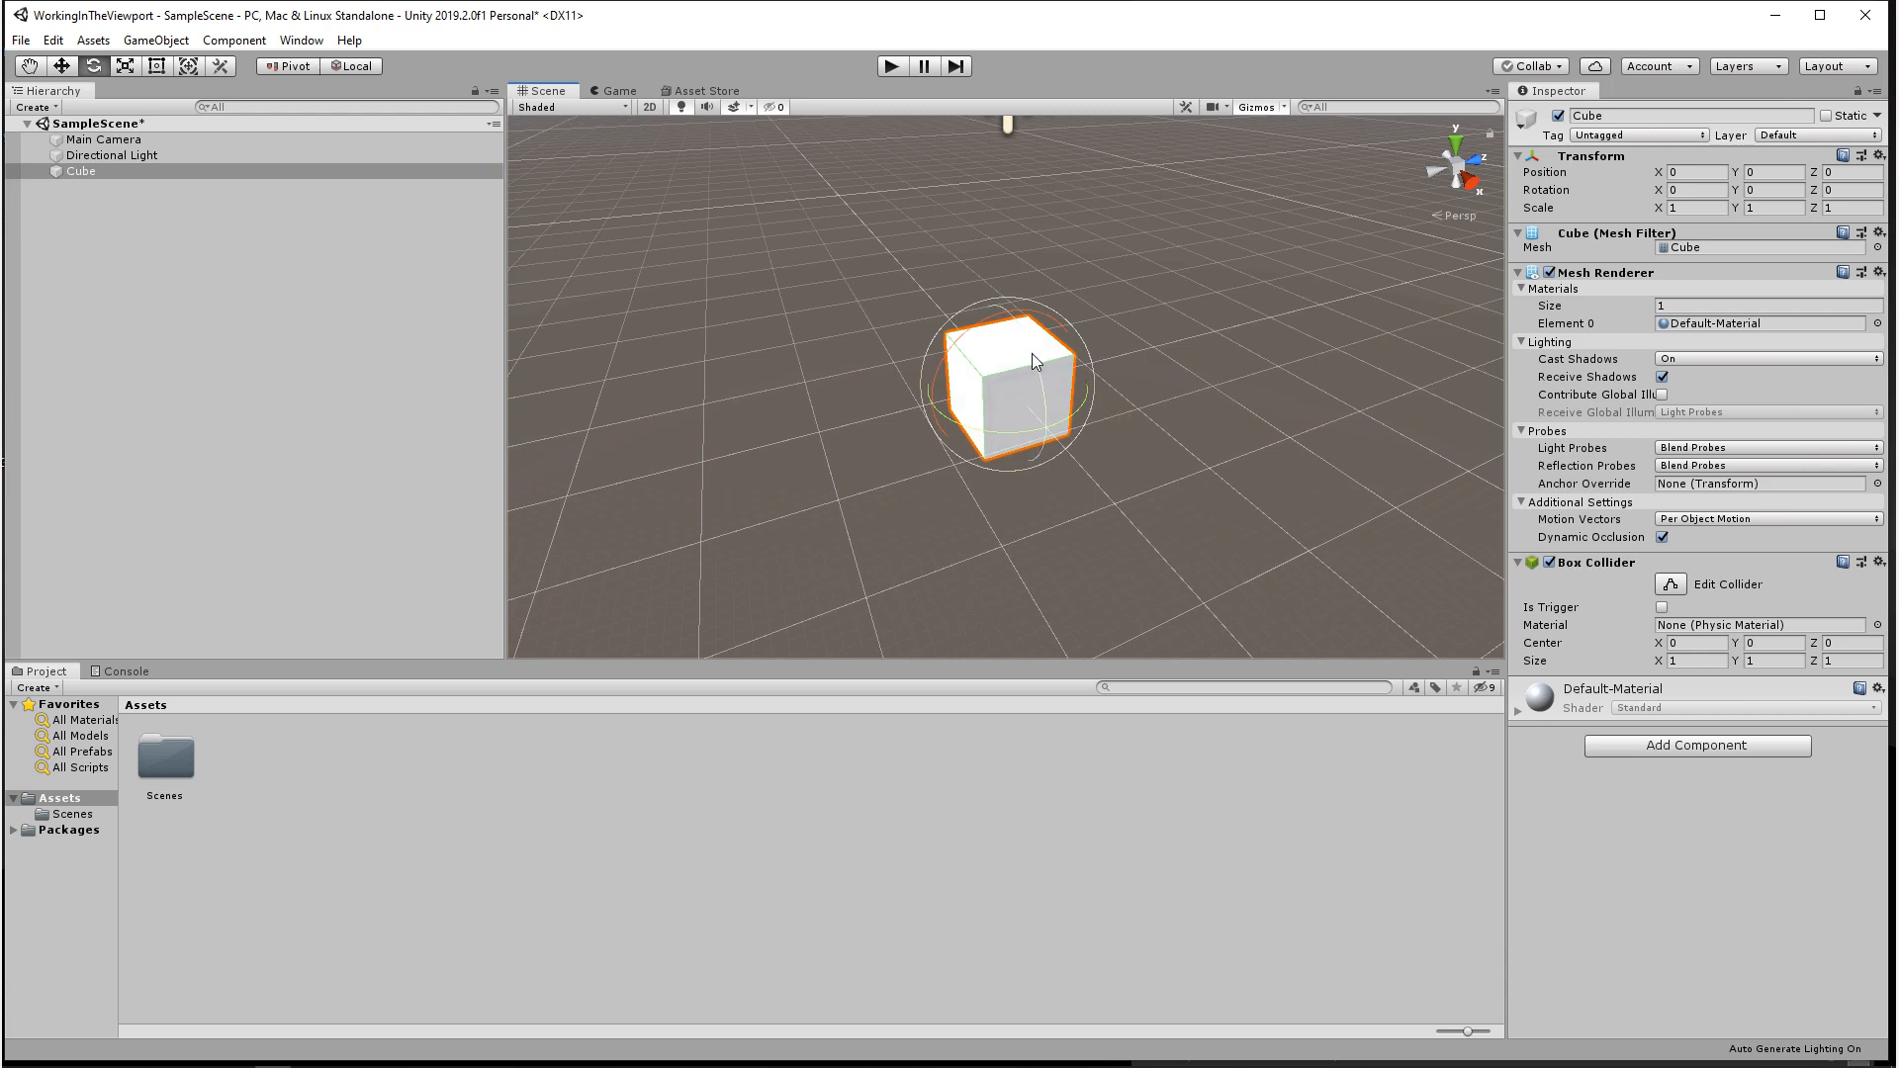
{"action": "left_click_drag", "start_coordinate": [1035, 360], "coordinate": [1048, 390]}
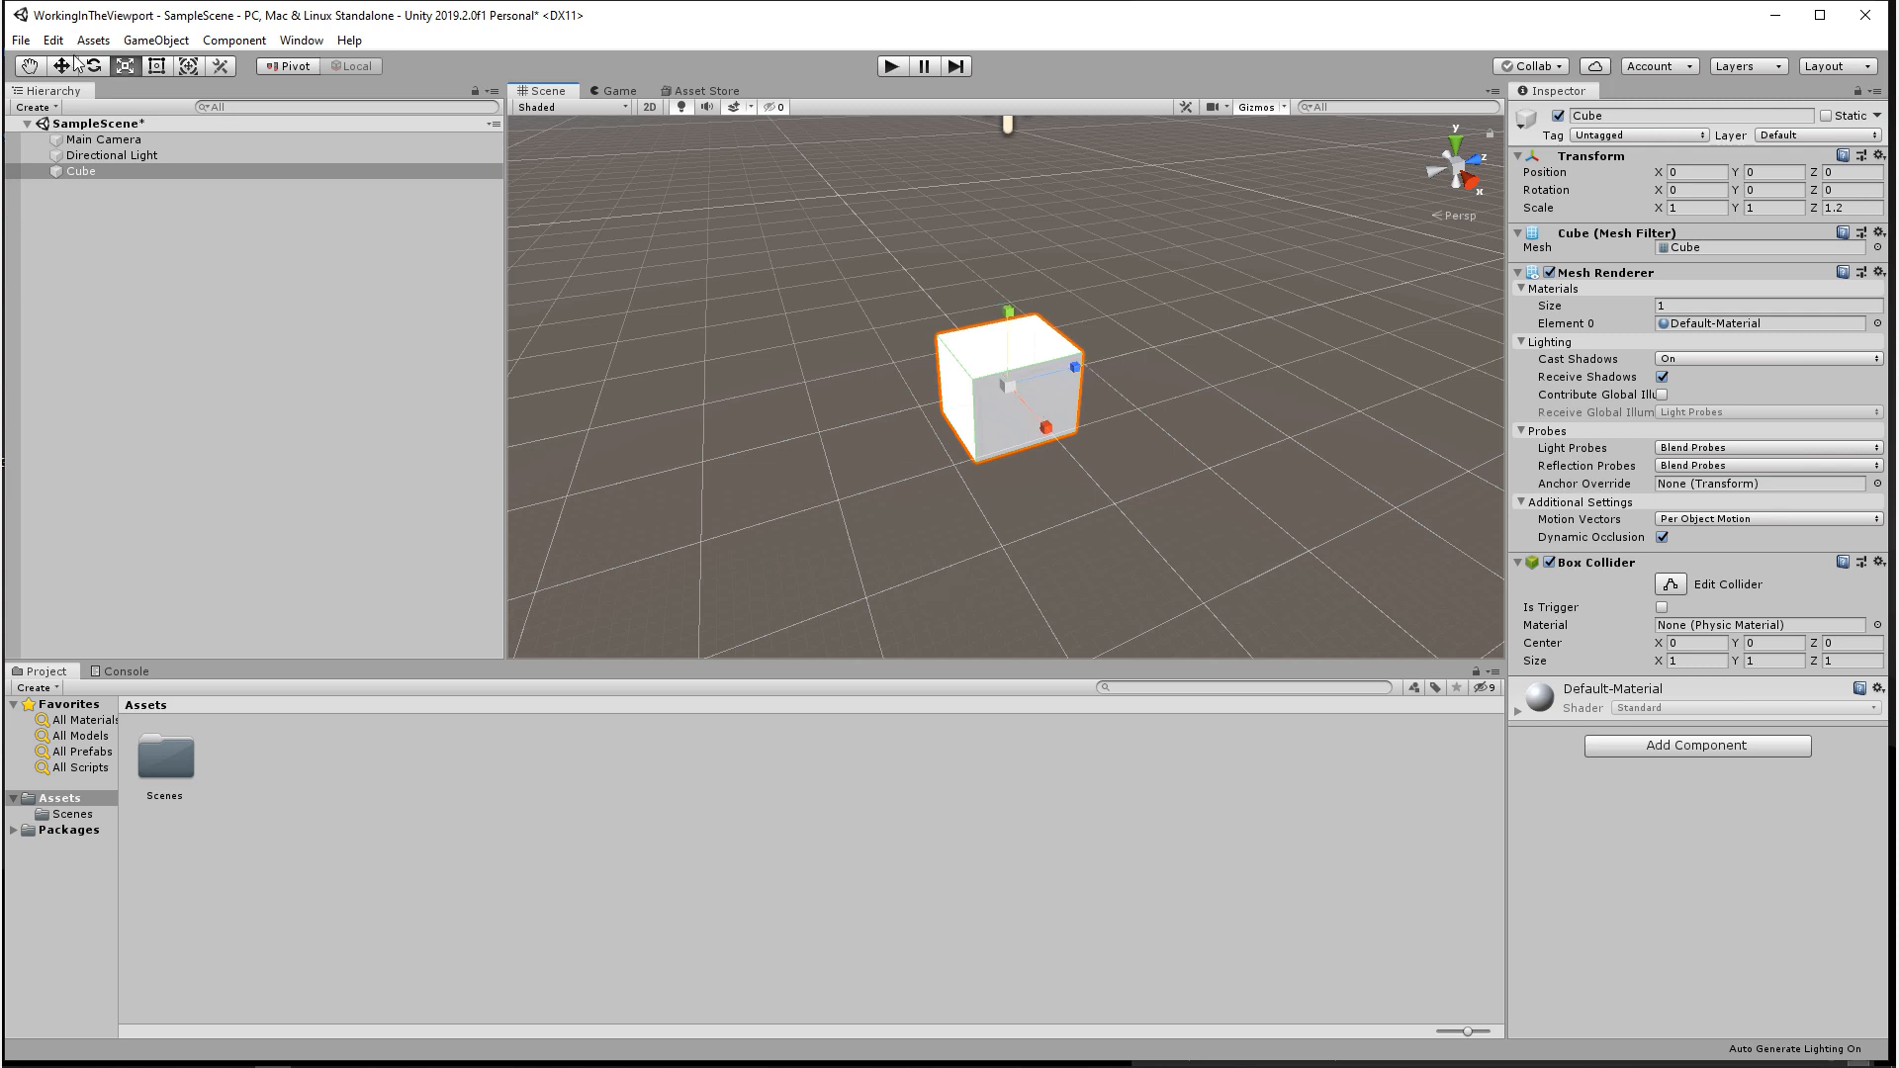
Bring up the Snap settings window showing move and scale steps of 5 and rotation 45
{"action": "left_click", "coordinate": [51, 39]}
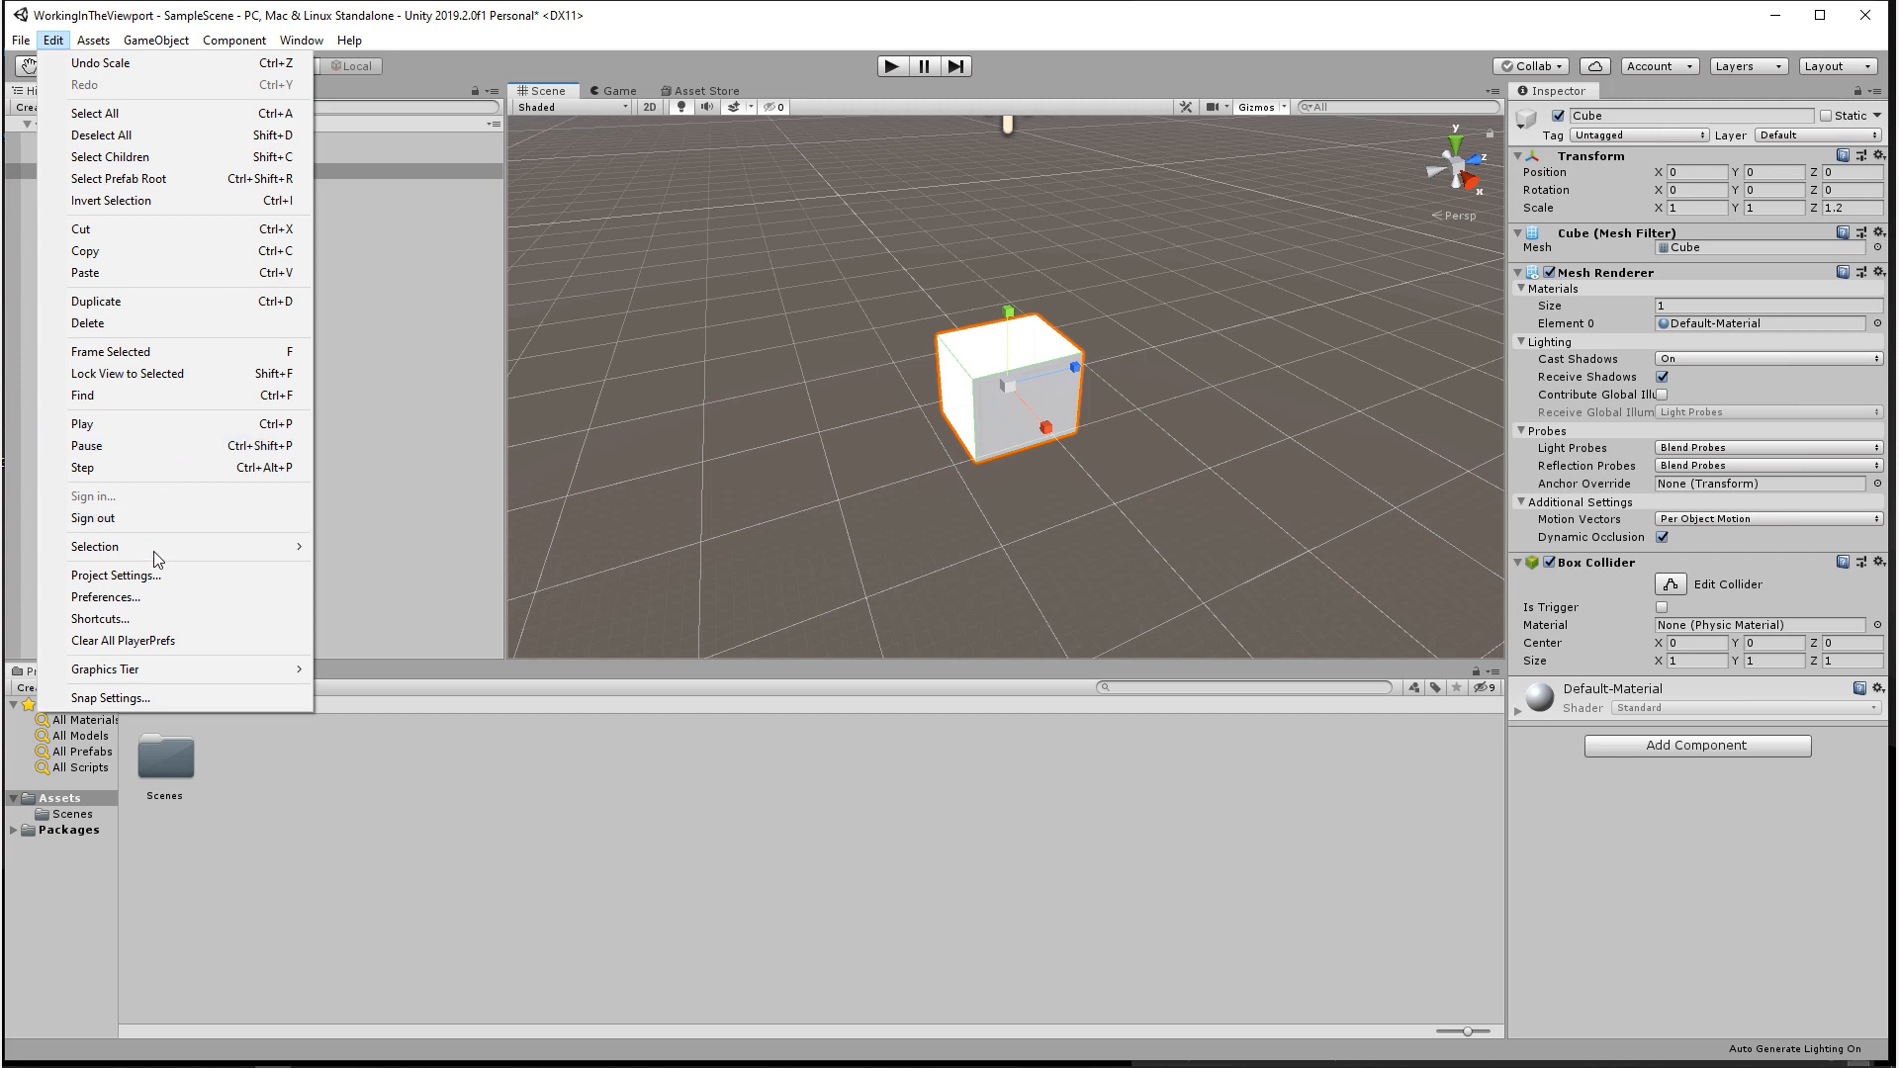
{"action": "left_click", "coordinate": [111, 698]}
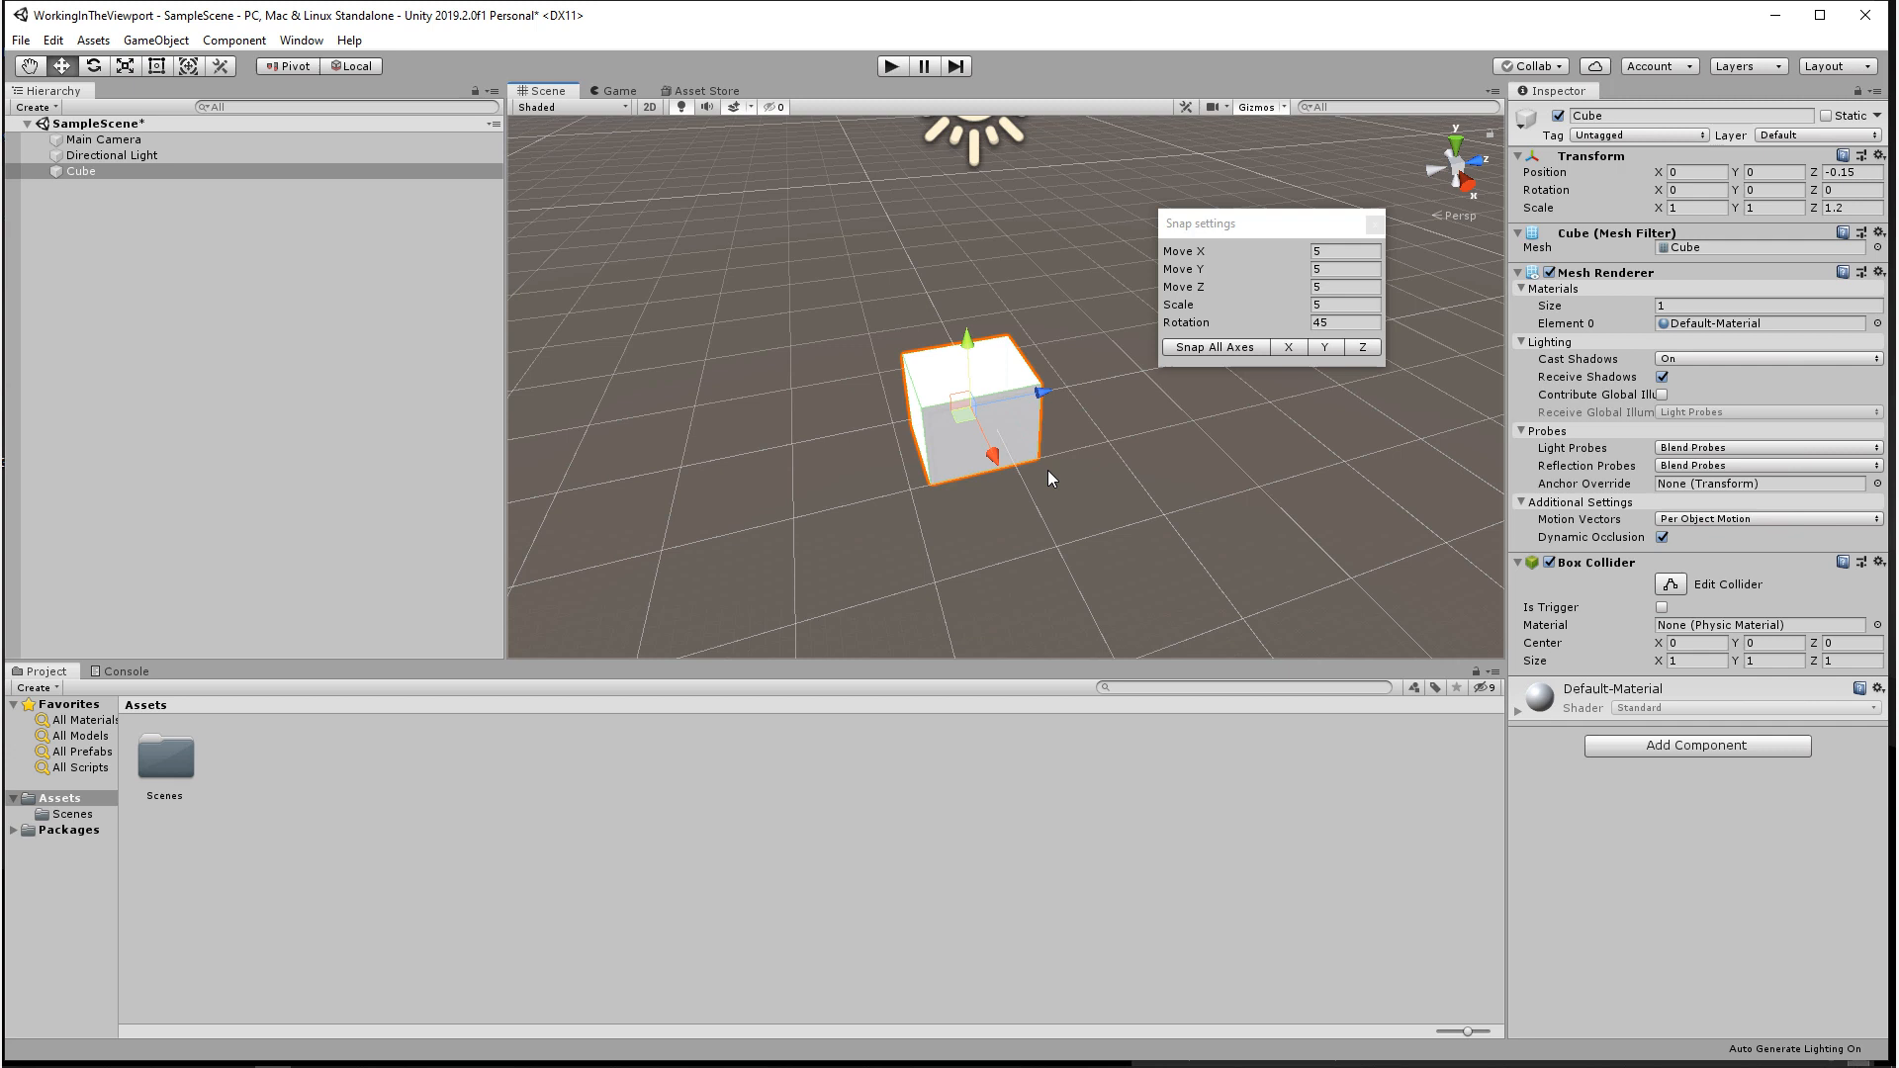
Snap the cube's position on all axes to the snap increments
{"action": "left_click", "coordinate": [1215, 348]}
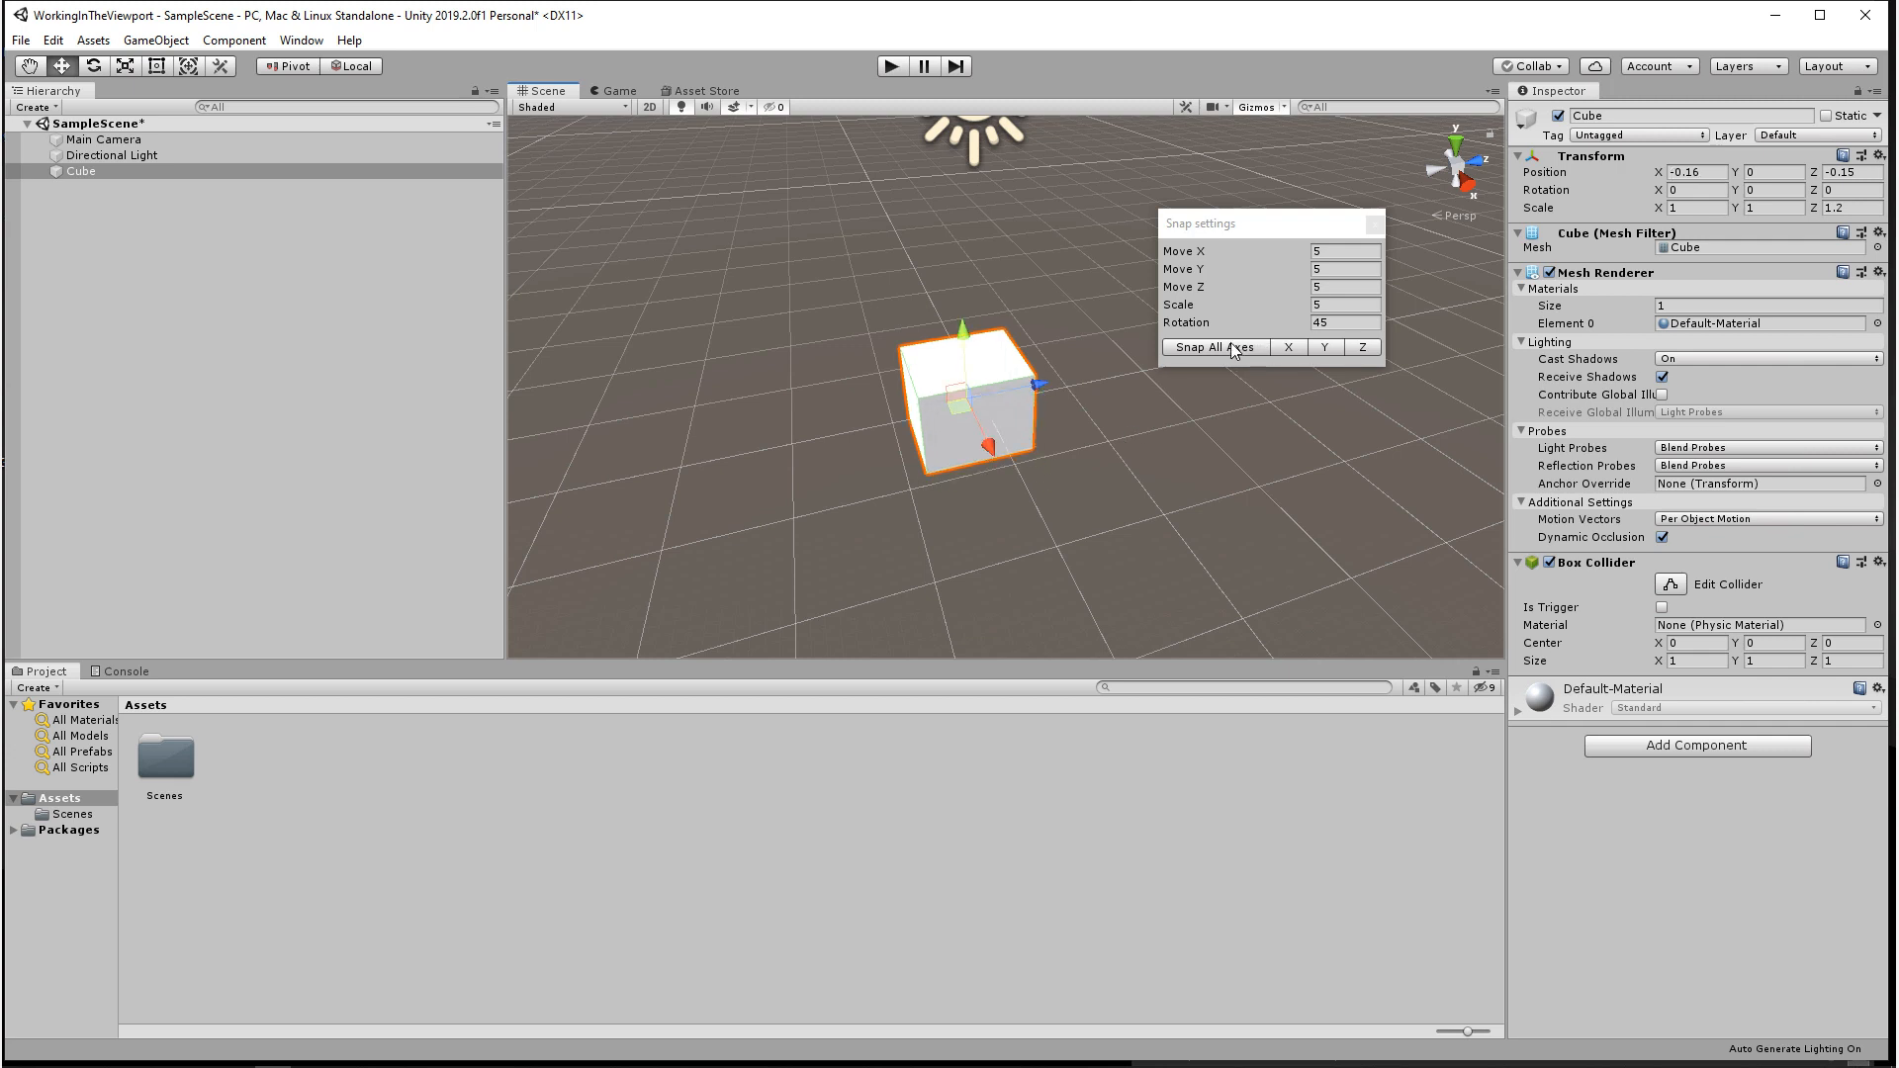
{"action": "mouse_move", "coordinate": [1254, 372]}
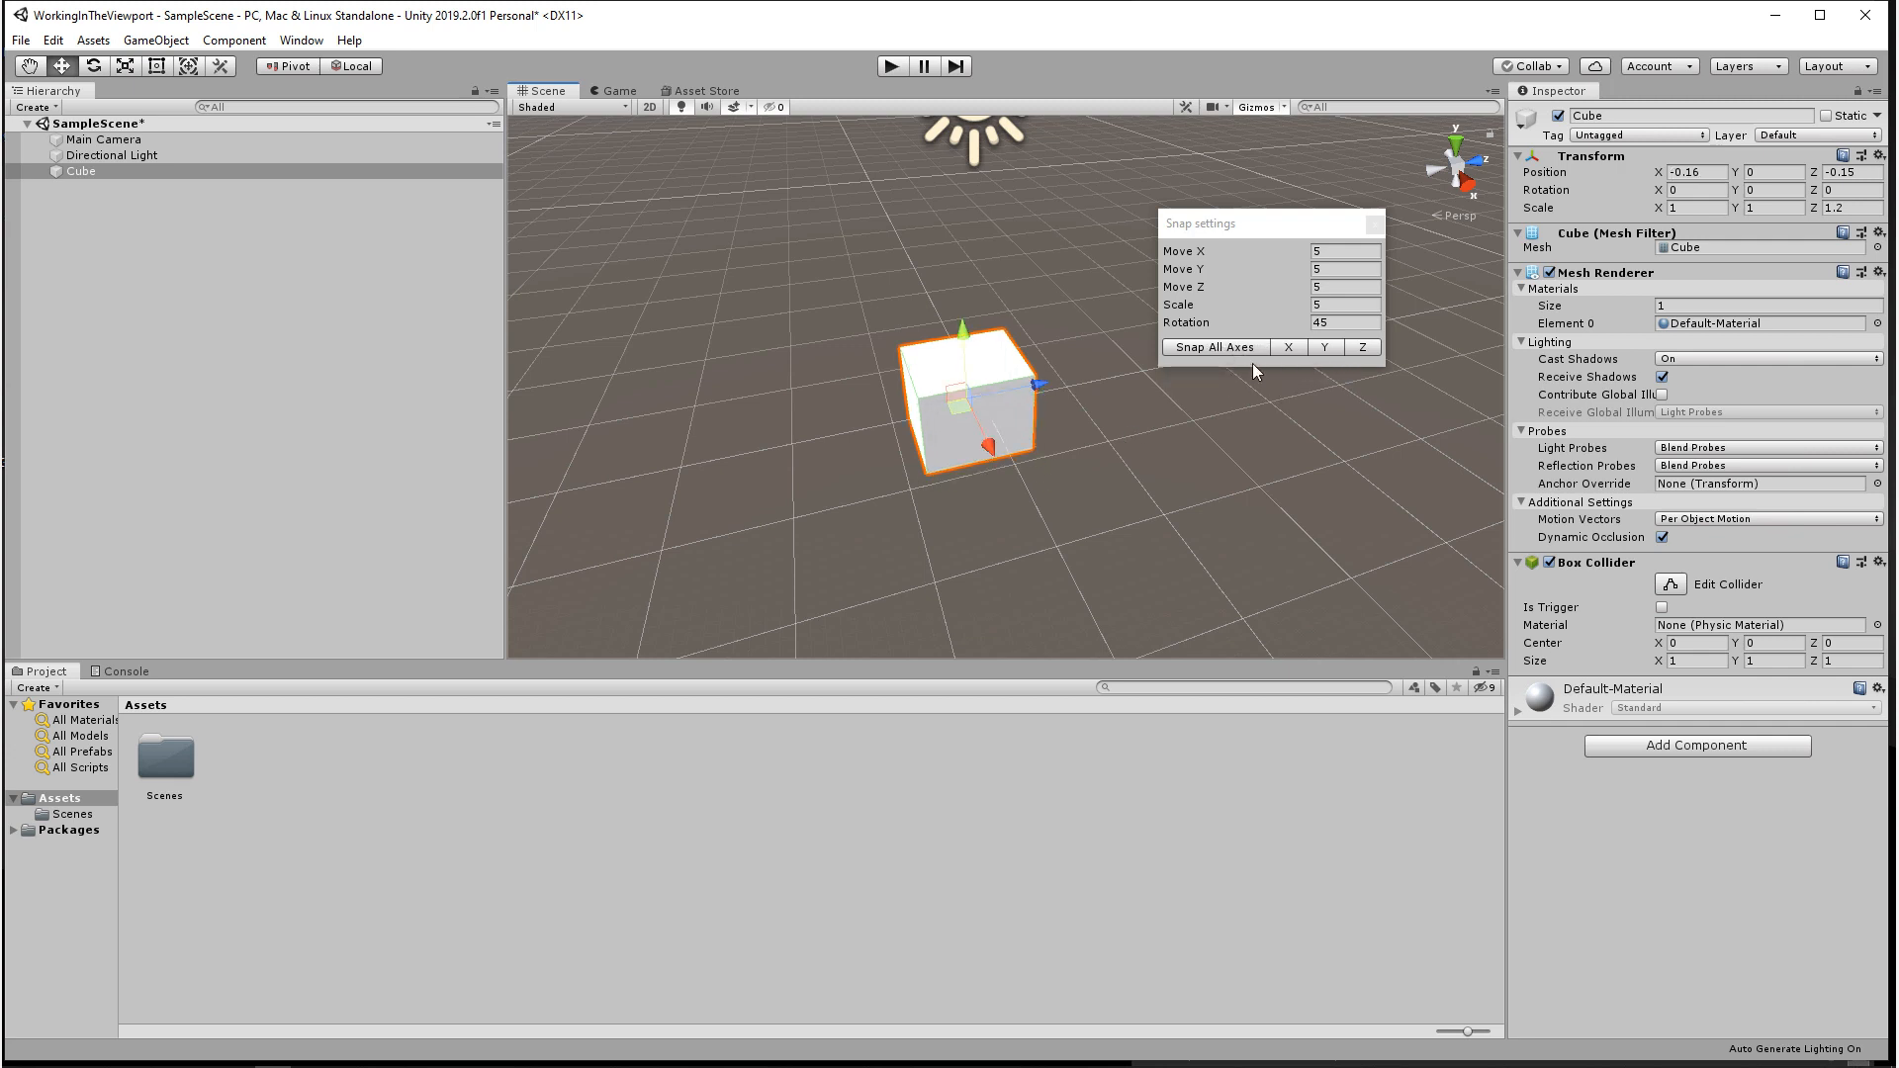
{"action": "mouse_move", "coordinate": [1276, 354]}
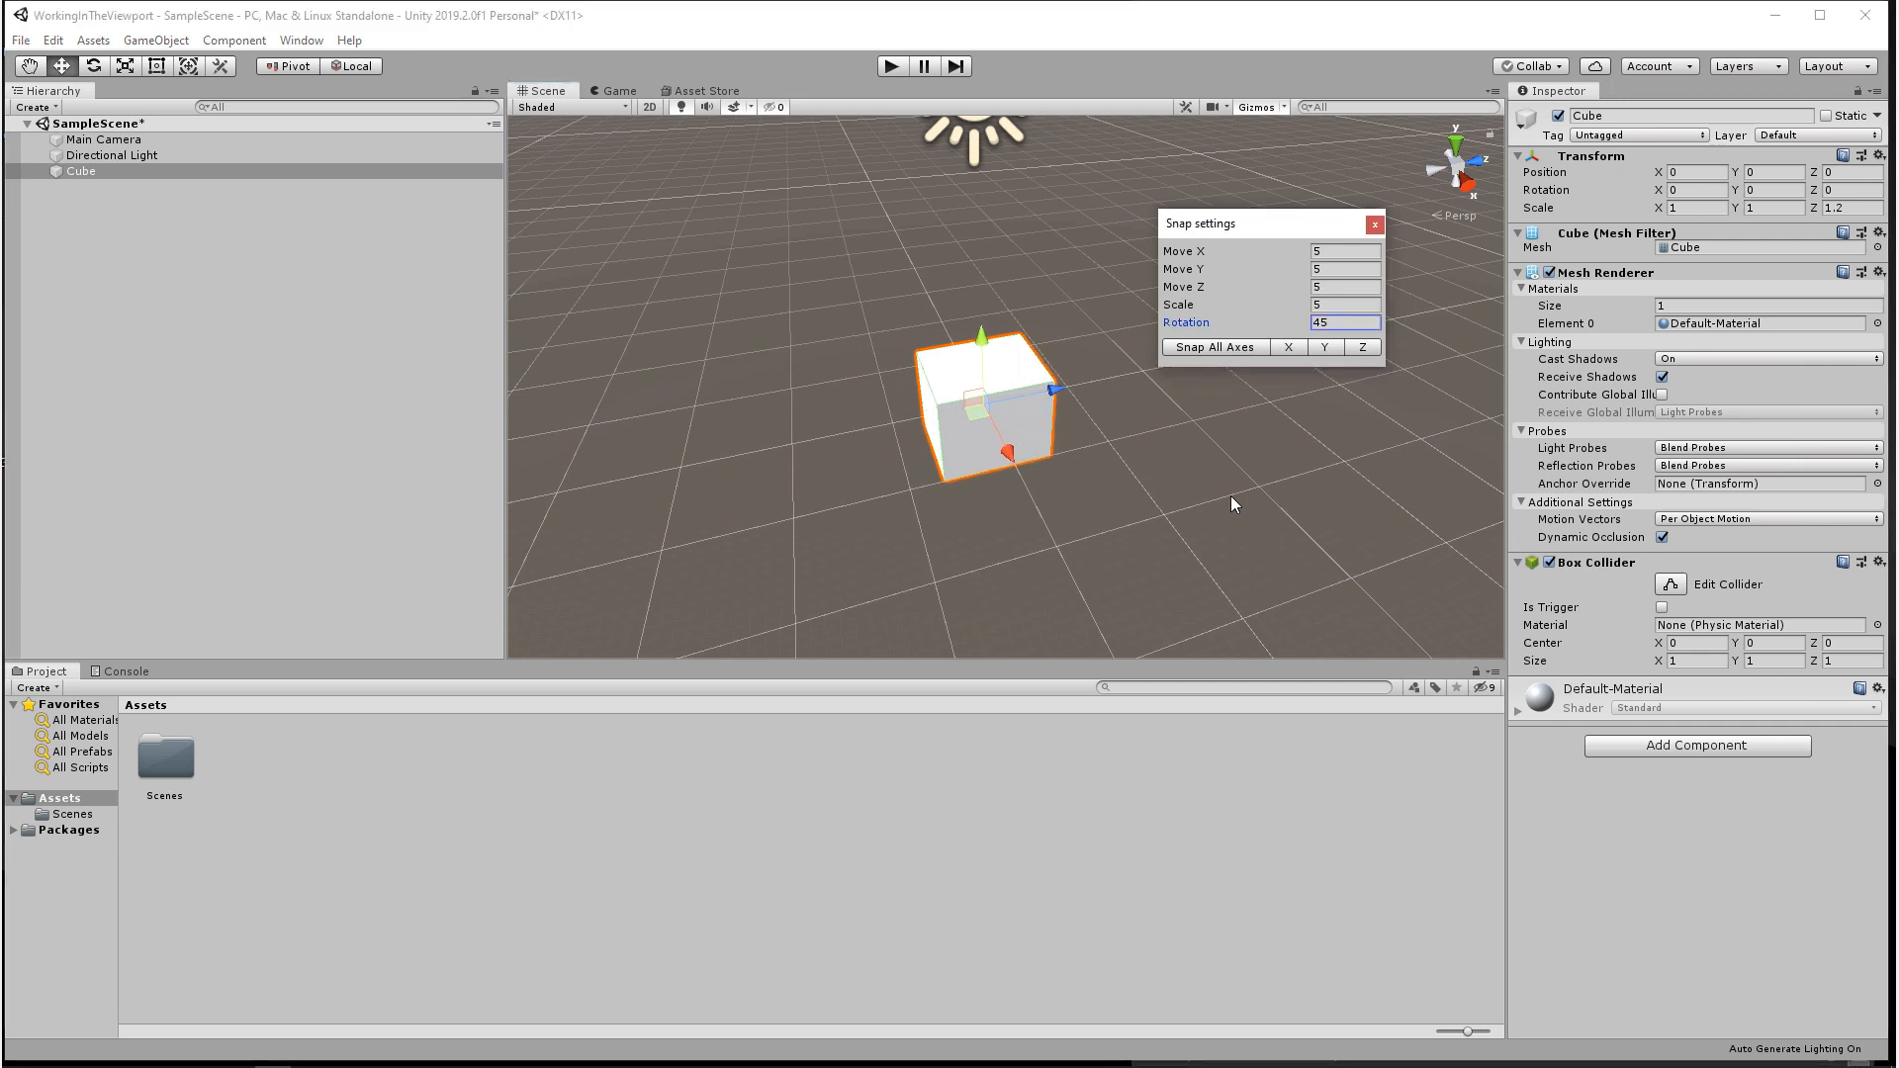
{"action": "mouse_move", "coordinate": [1227, 489]}
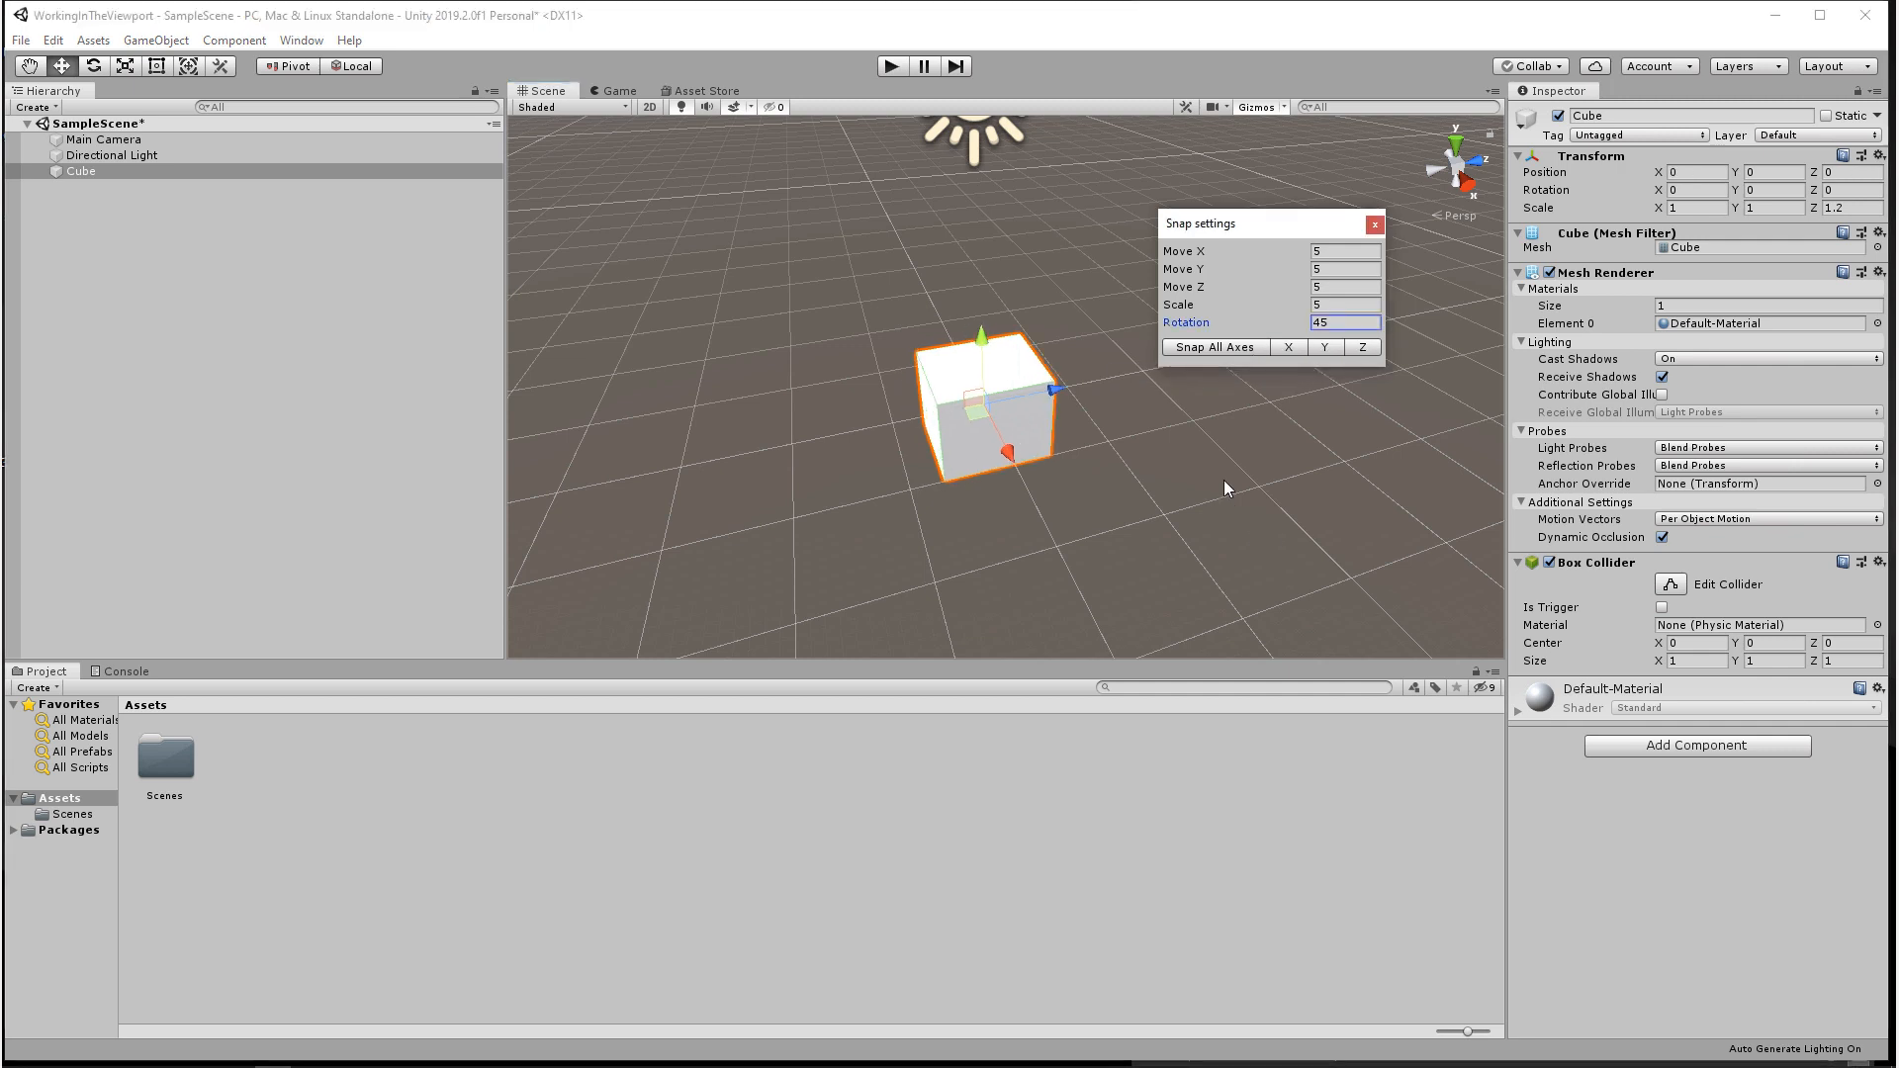